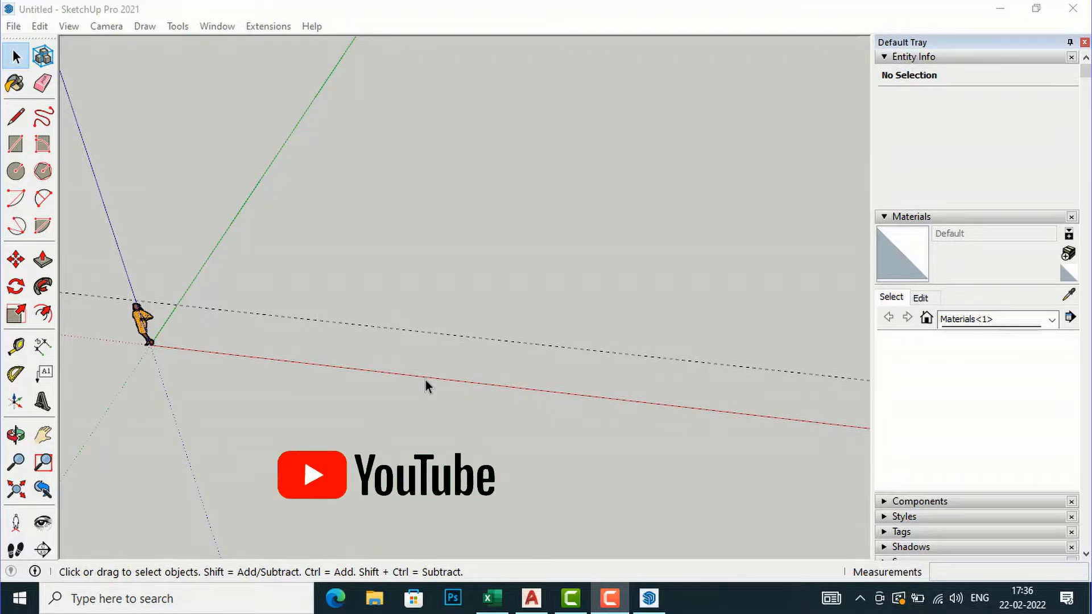
Switch to the house floor plan drawing and zoom around its labelled rooms.
{"action": "left_click", "coordinate": [455, 511]}
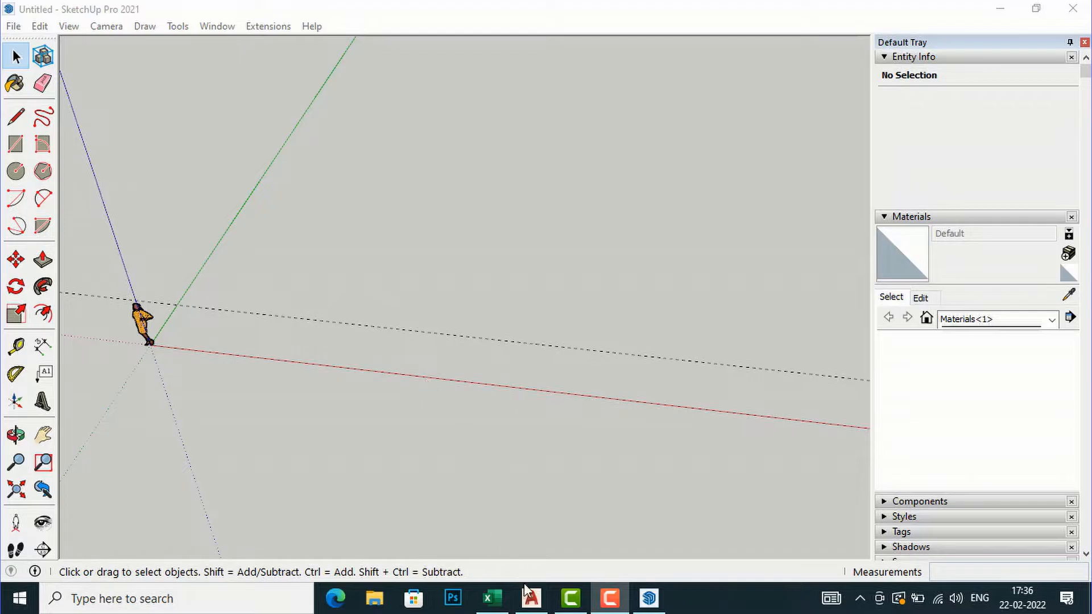
{"action": "left_click", "coordinate": [530, 599]}
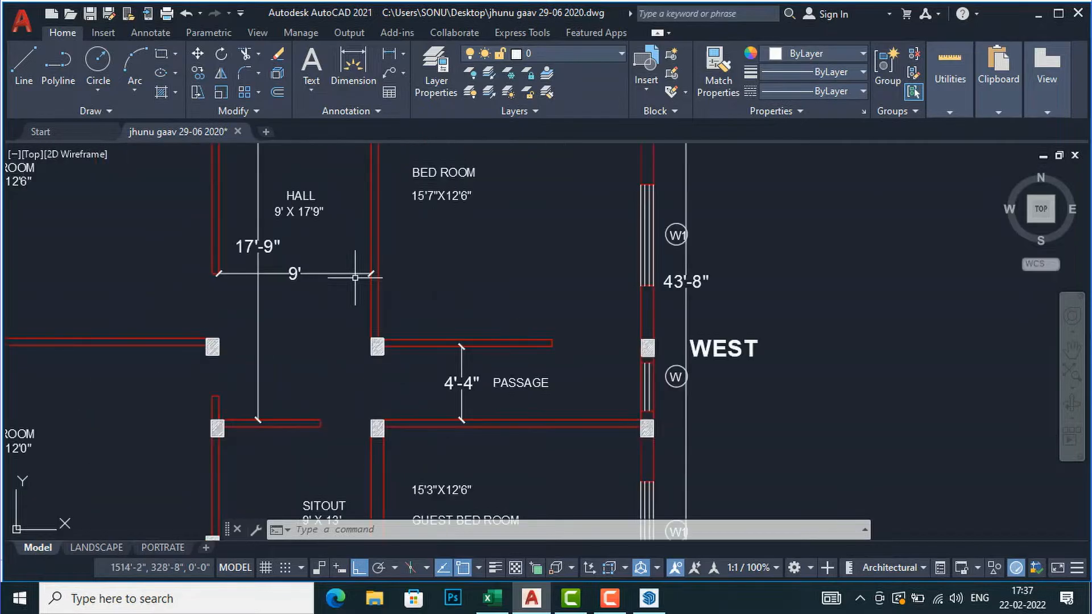
{"action": "scroll", "scroll_direction": "down", "scroll_amount": 3}
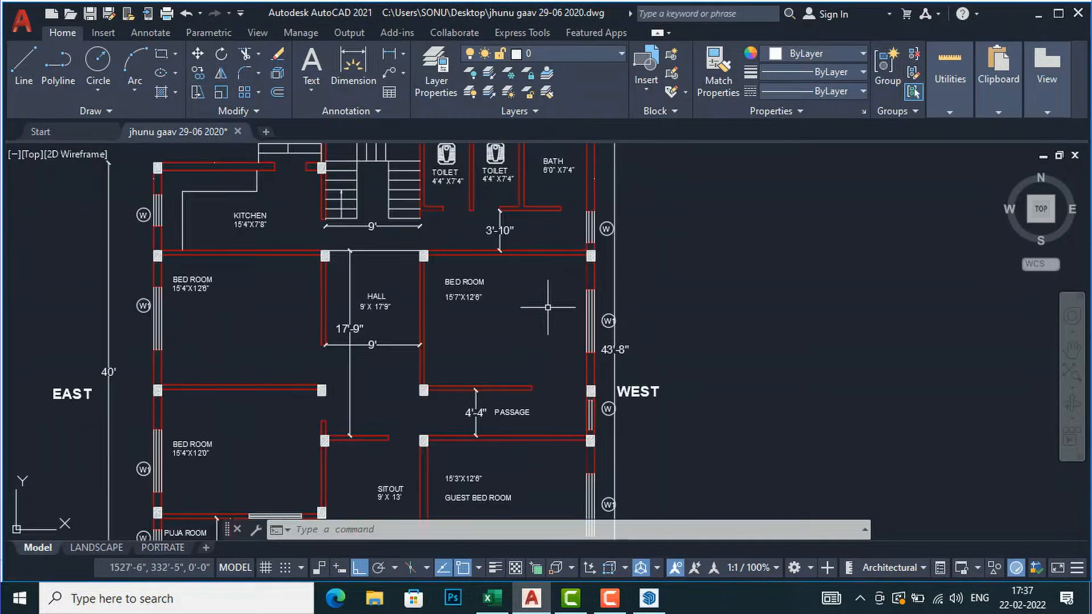
{"action": "scroll", "scroll_direction": "down", "scroll_amount": 3}
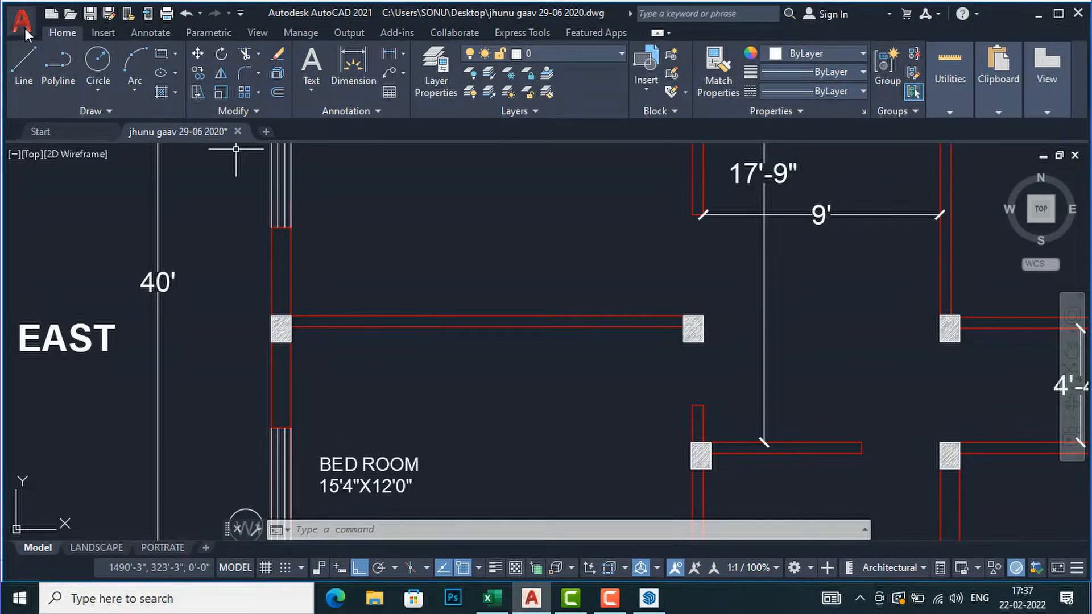
Save the floor plan over its existing file as an AutoCAD 2018 drawing, confirming the replace.
{"action": "left_click", "coordinate": [25, 17]}
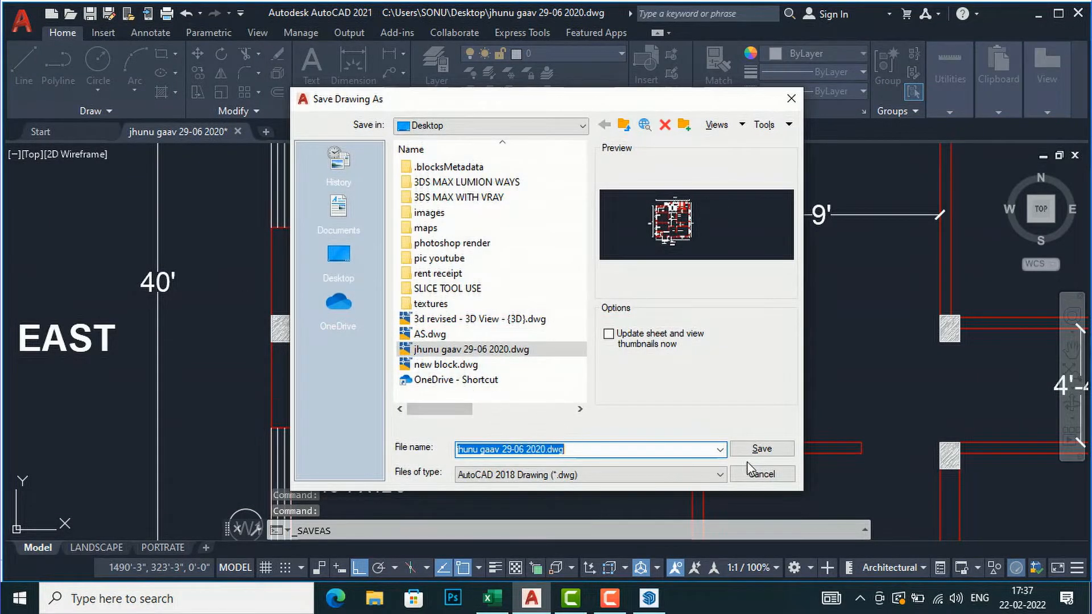
{"action": "left_click", "coordinate": [762, 450]}
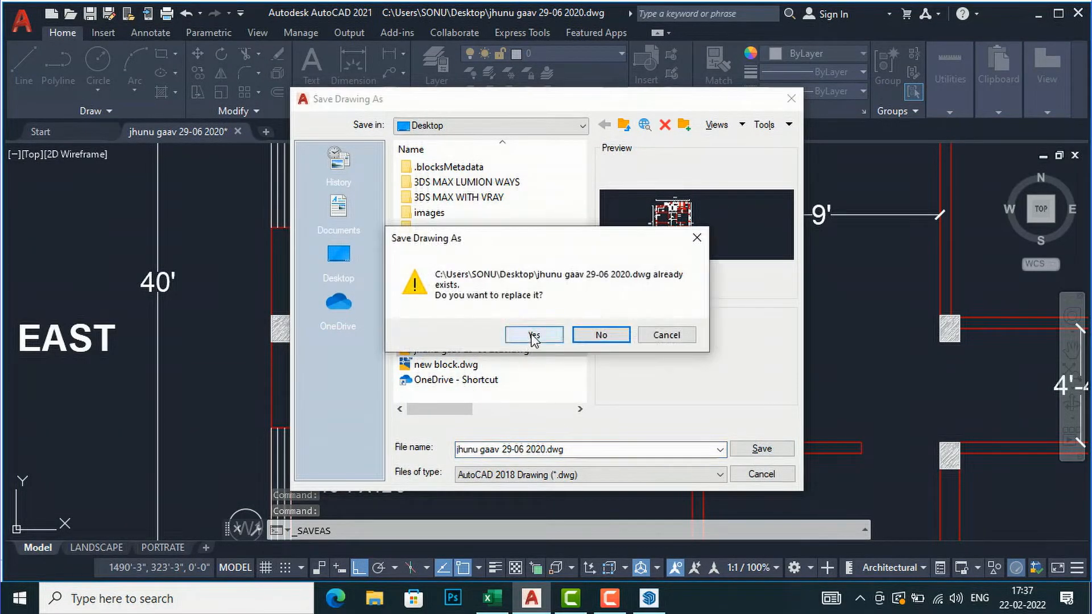
{"action": "left_click", "coordinate": [534, 335]}
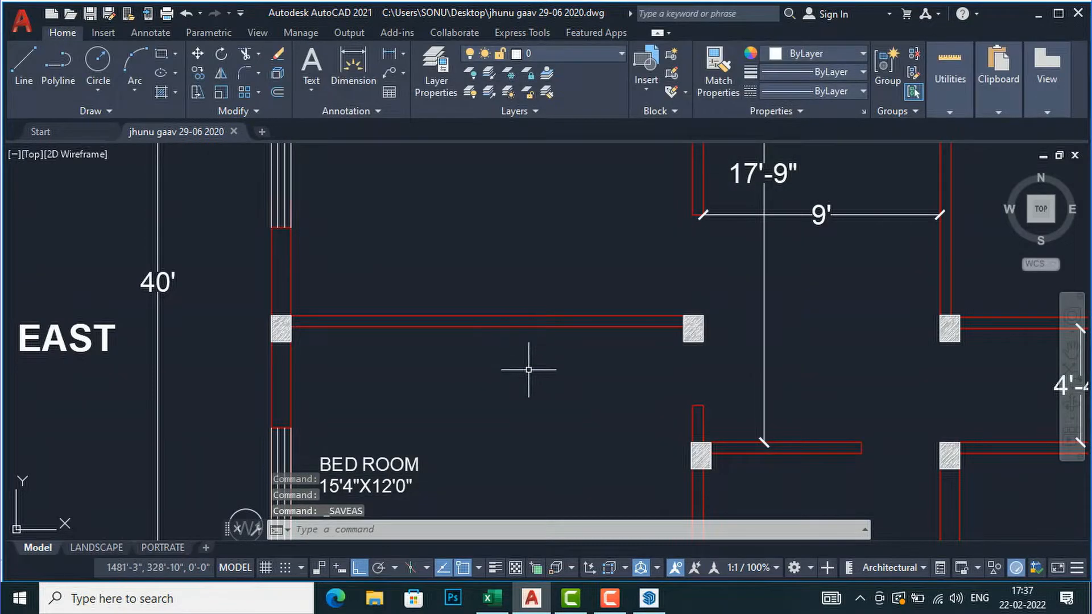
{"action": "mouse_move", "coordinate": [611, 566]}
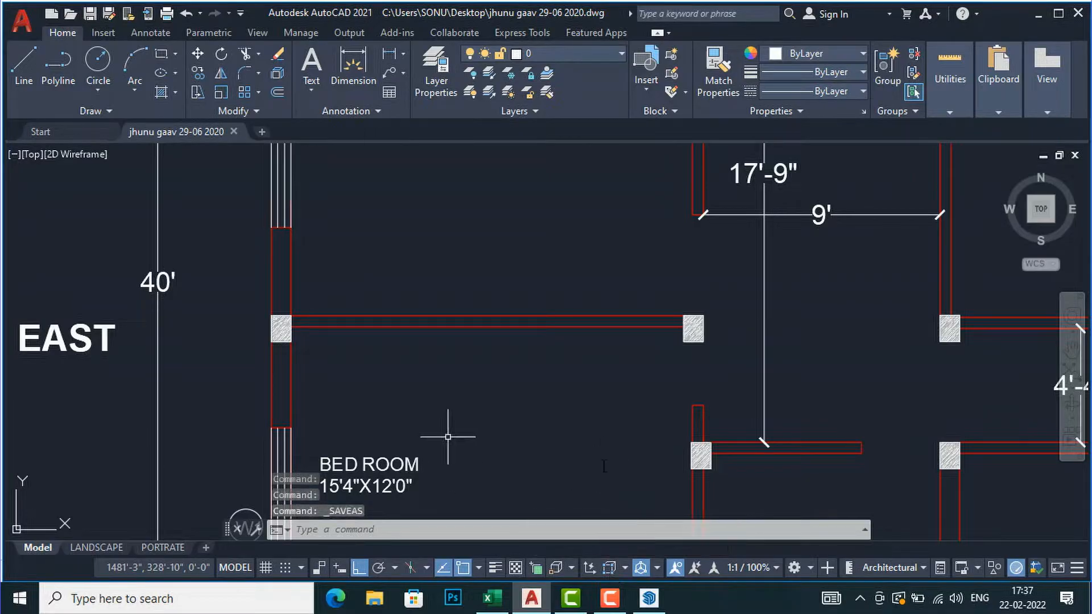
{"action": "mouse_move", "coordinate": [544, 496]}
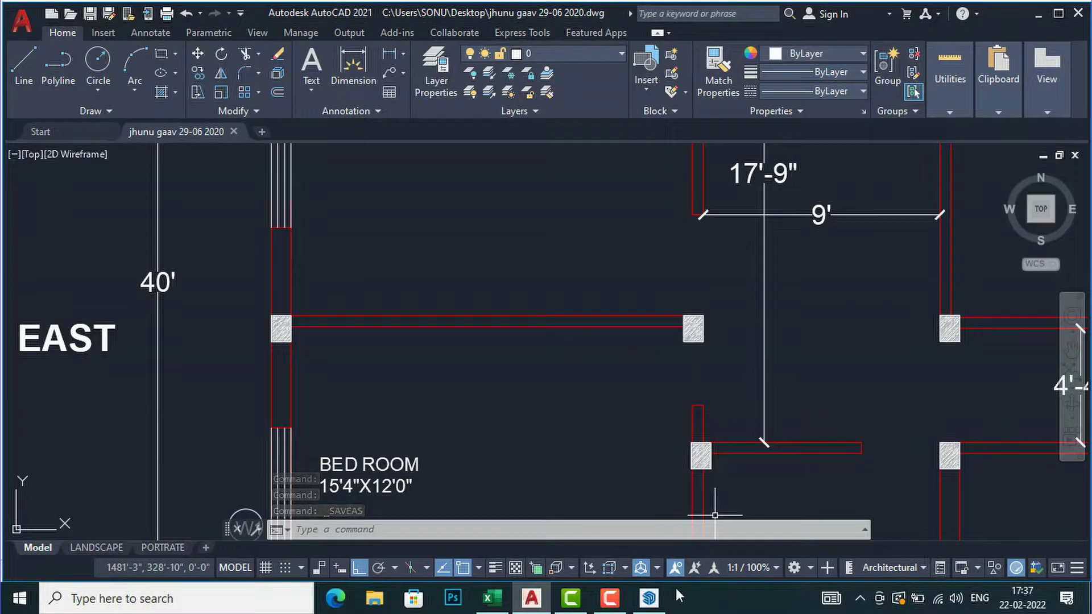
Return to the empty SketchUp model and bring up the File menu.
{"action": "left_click", "coordinate": [647, 598]}
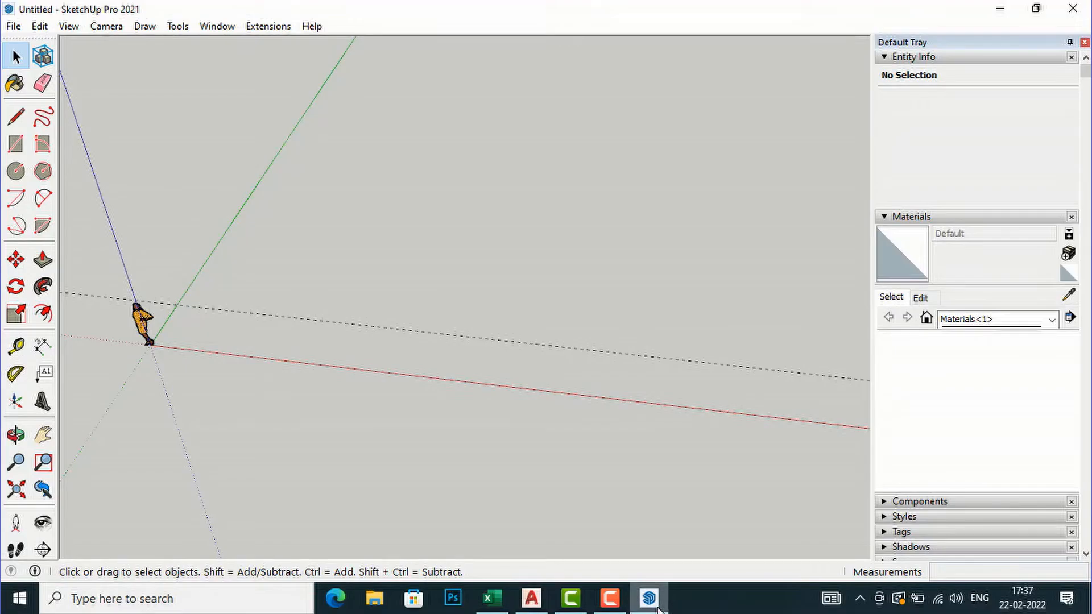
{"action": "mouse_move", "coordinate": [400, 214]}
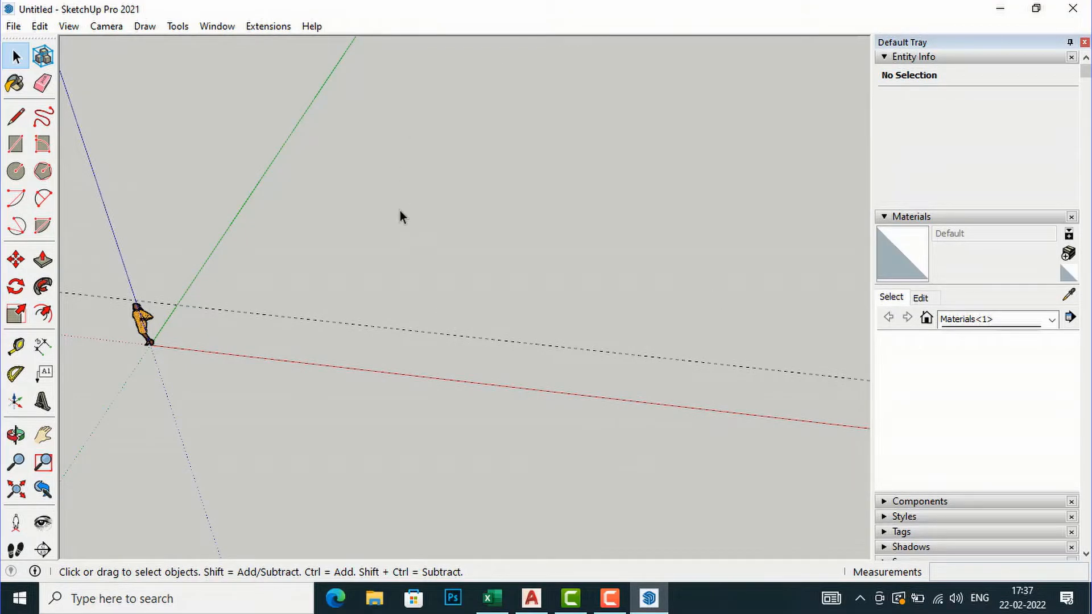
{"action": "mouse_move", "coordinate": [59, 54]}
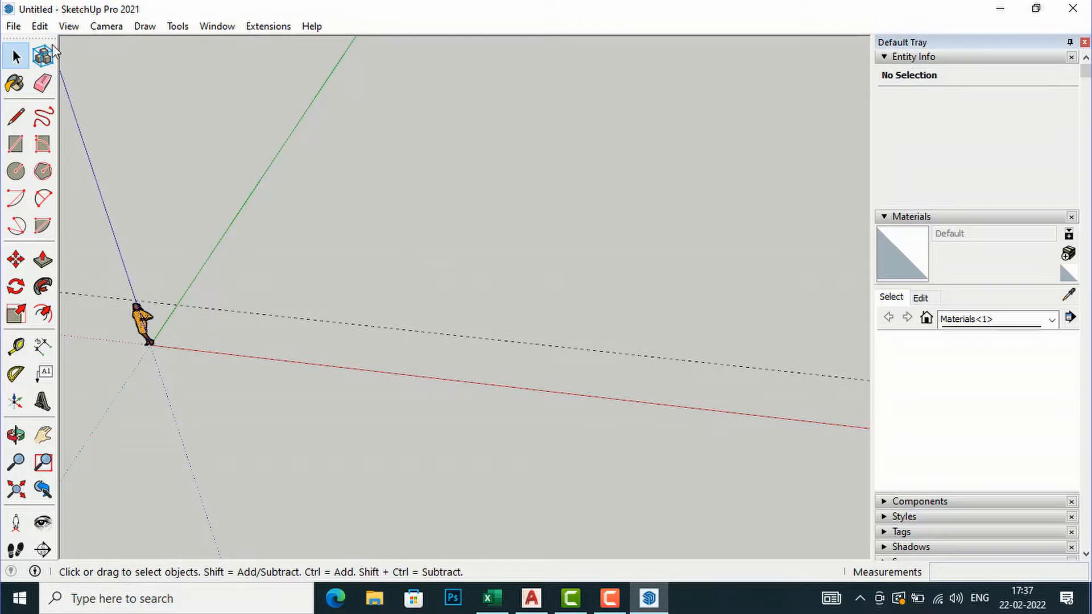
{"action": "left_click", "coordinate": [14, 26]}
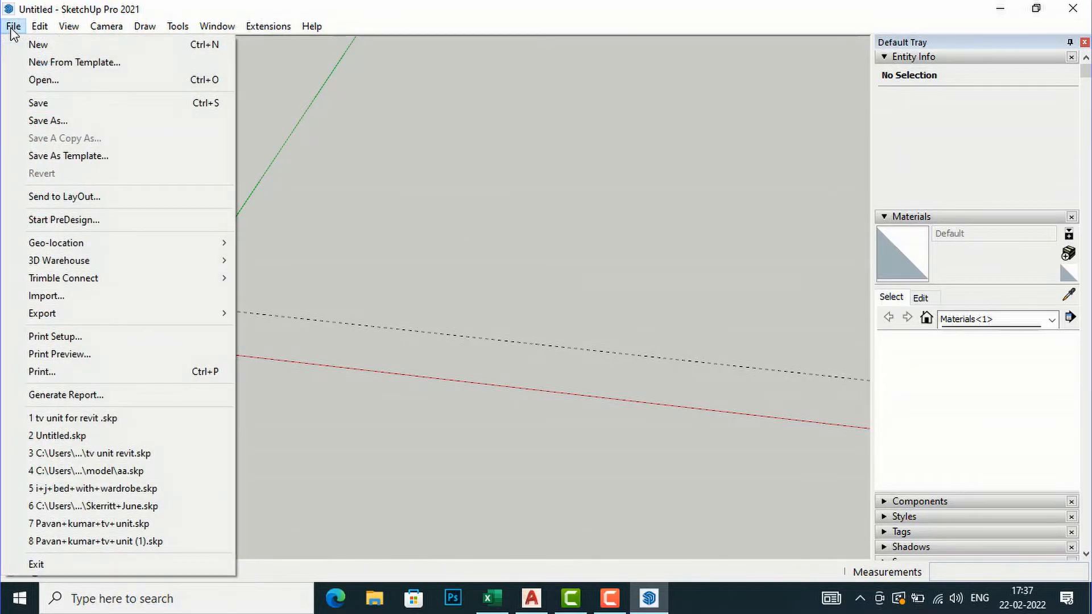
{"action": "mouse_move", "coordinate": [12, 145]}
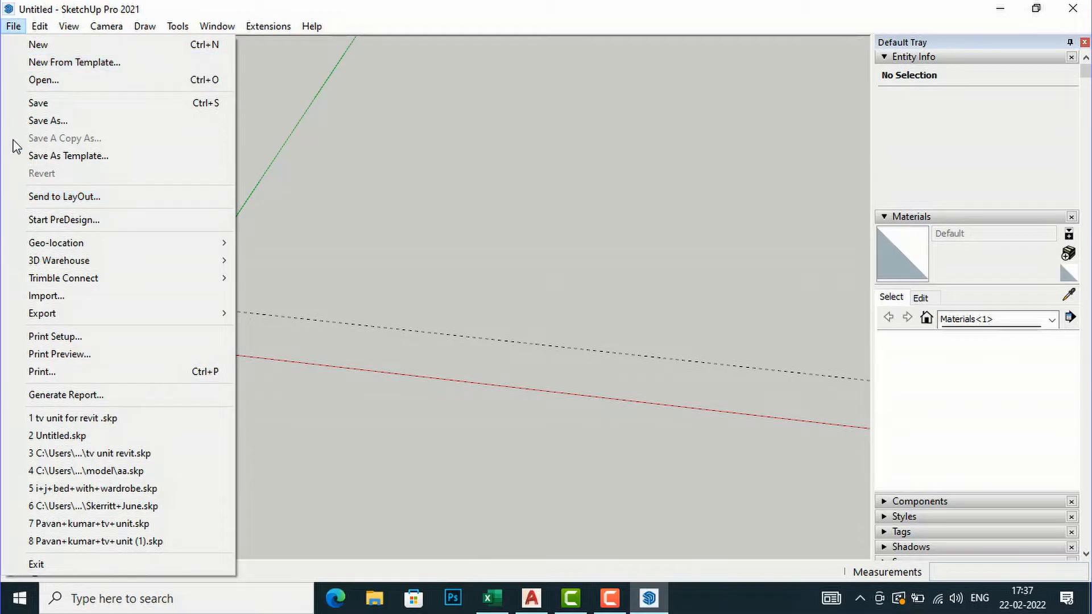
Choose jhunu gaav 29-06 2020.dwg from the Desktop with AutoCAD Files (*.dwg, *.dxf) as the import type.
{"action": "left_click", "coordinate": [48, 295]}
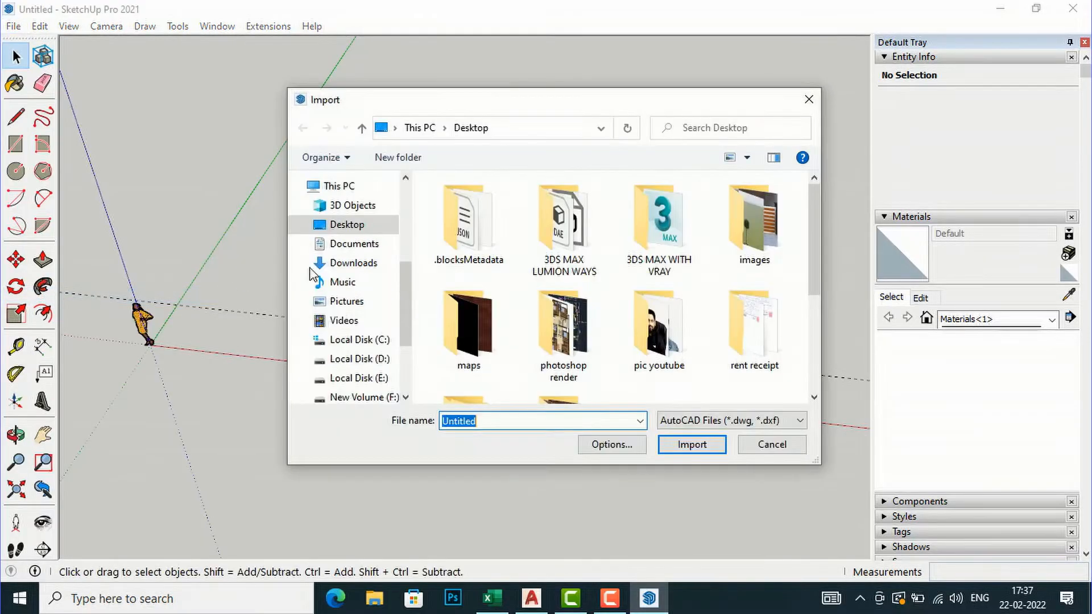
{"action": "scroll", "scroll_direction": "down", "scroll_amount": 3}
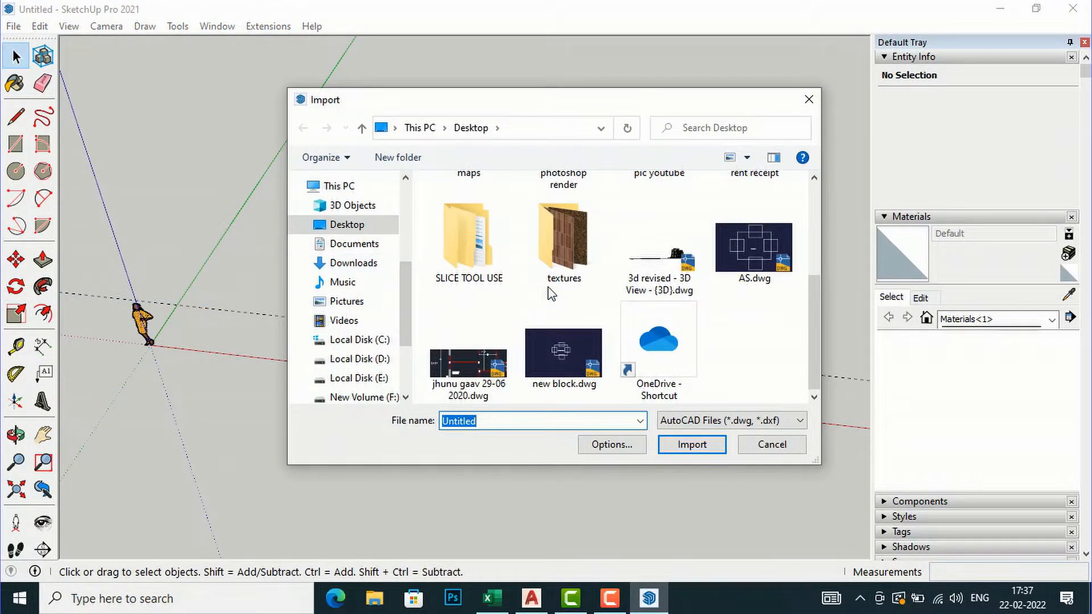
{"action": "left_click", "coordinate": [468, 361]}
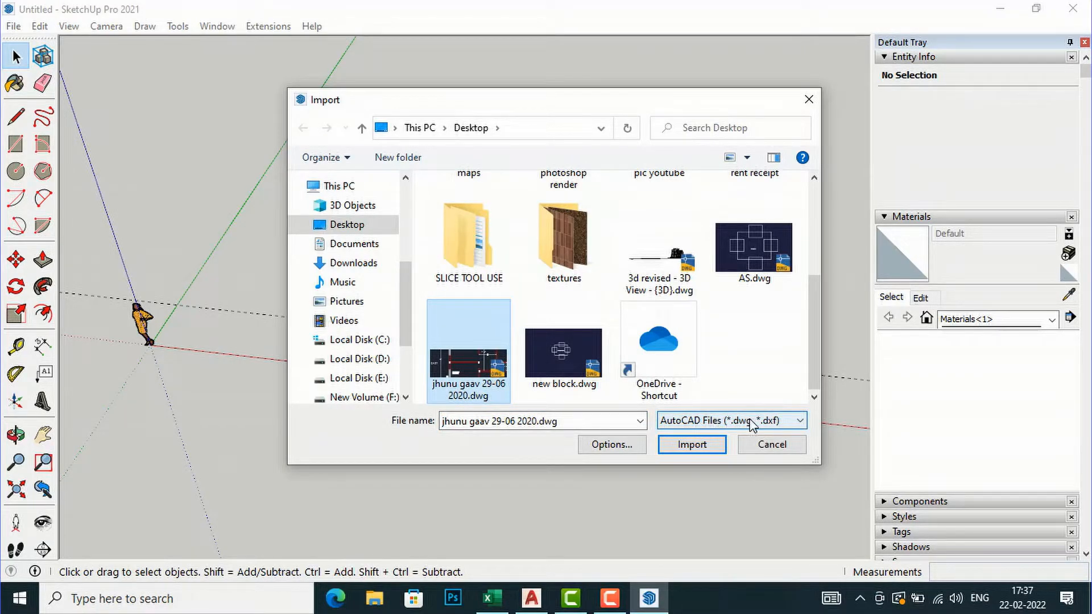
{"action": "left_click", "coordinate": [804, 421]}
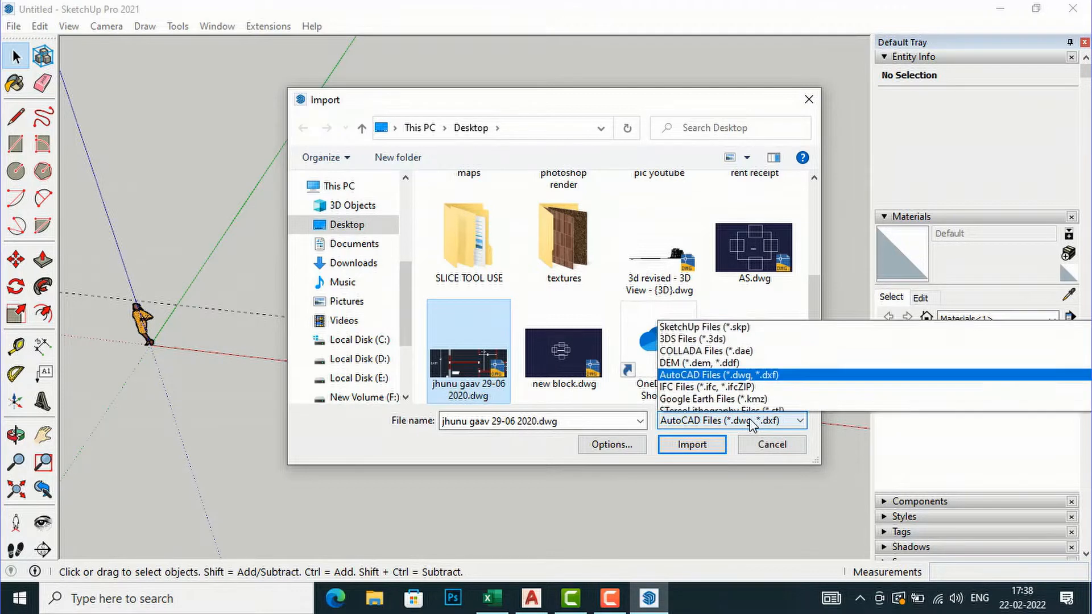
{"action": "left_click", "coordinate": [801, 421]}
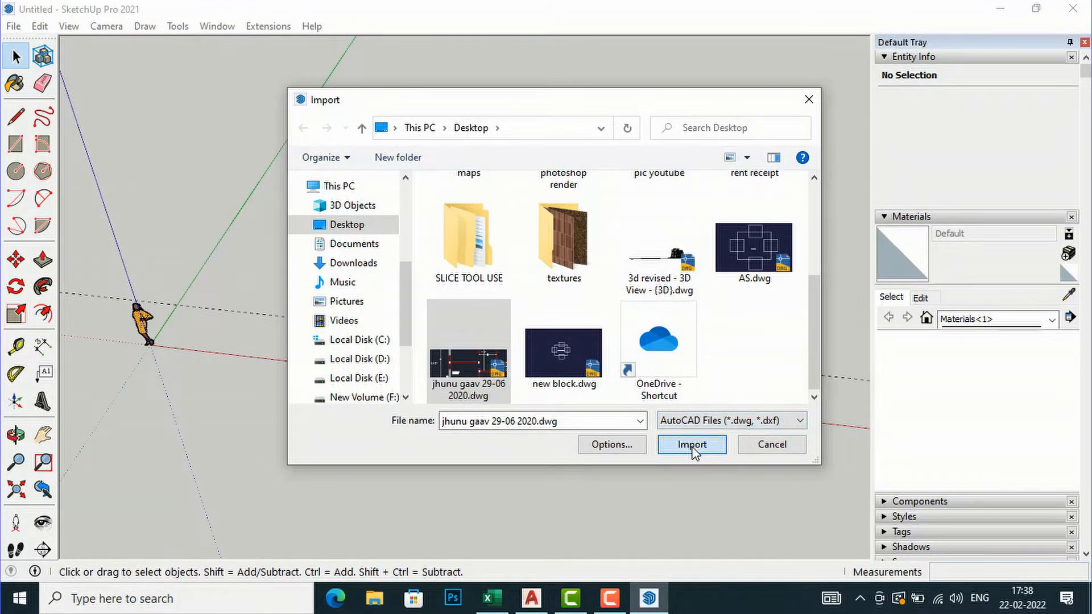
Import the DWG floor plan as linework and dismiss the Import Results summary.
{"action": "left_click", "coordinate": [692, 445]}
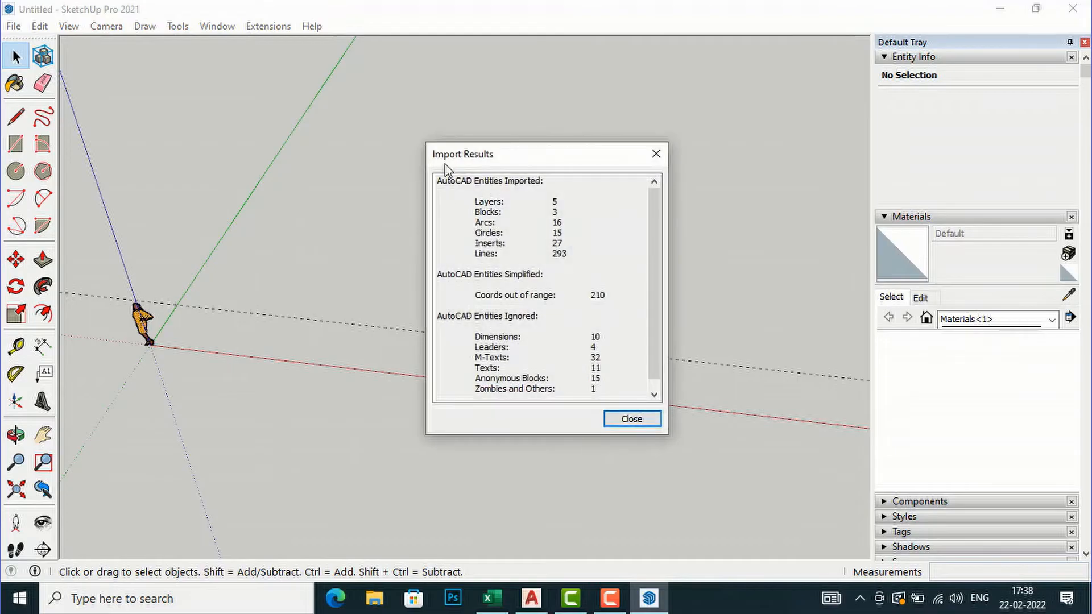
{"action": "mouse_move", "coordinate": [569, 191]}
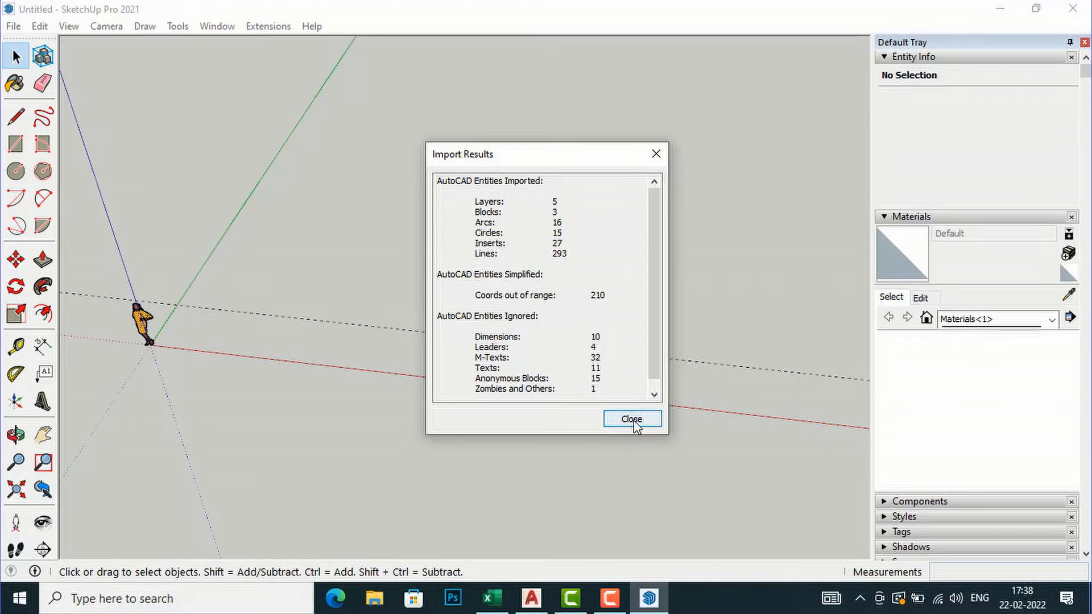
{"action": "left_click", "coordinate": [633, 419]}
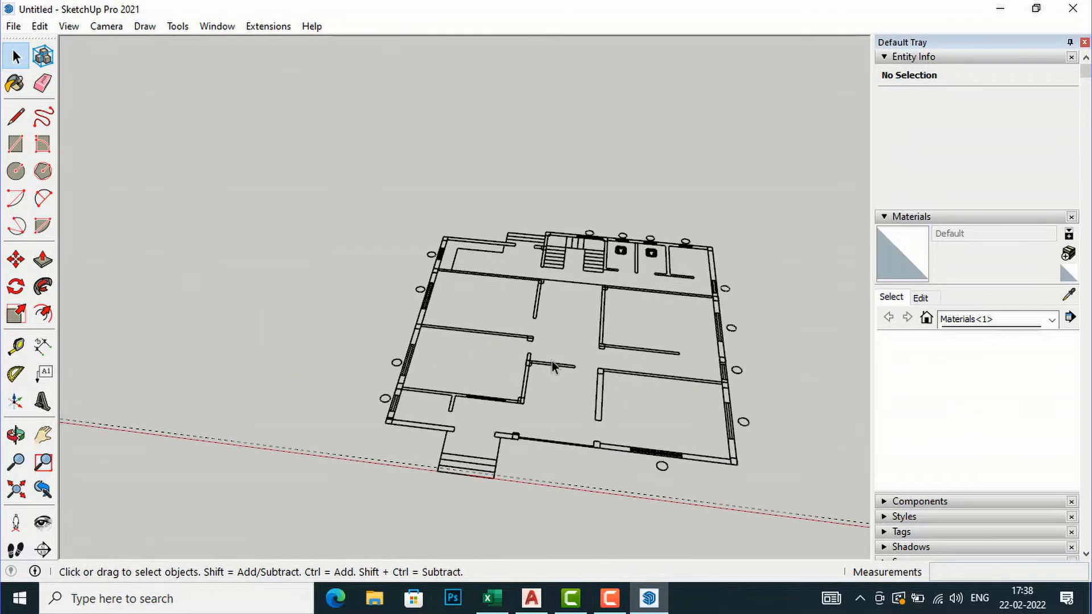
{"action": "mouse_move", "coordinate": [475, 357]}
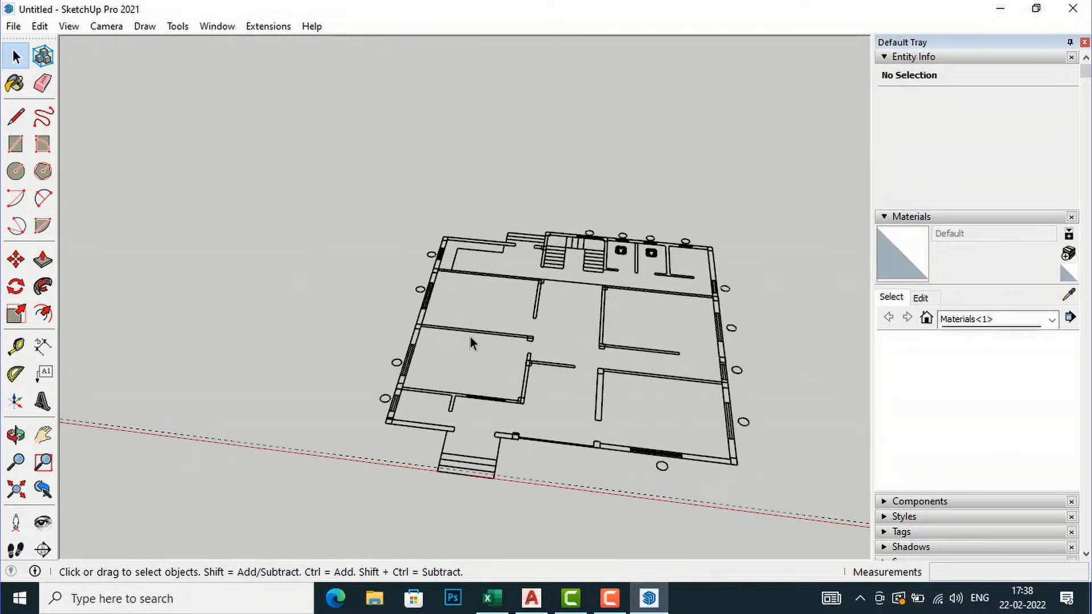
Explode the imported plan into loose lines and regroup them as Component#2.
{"action": "right_click", "coordinate": [475, 358]}
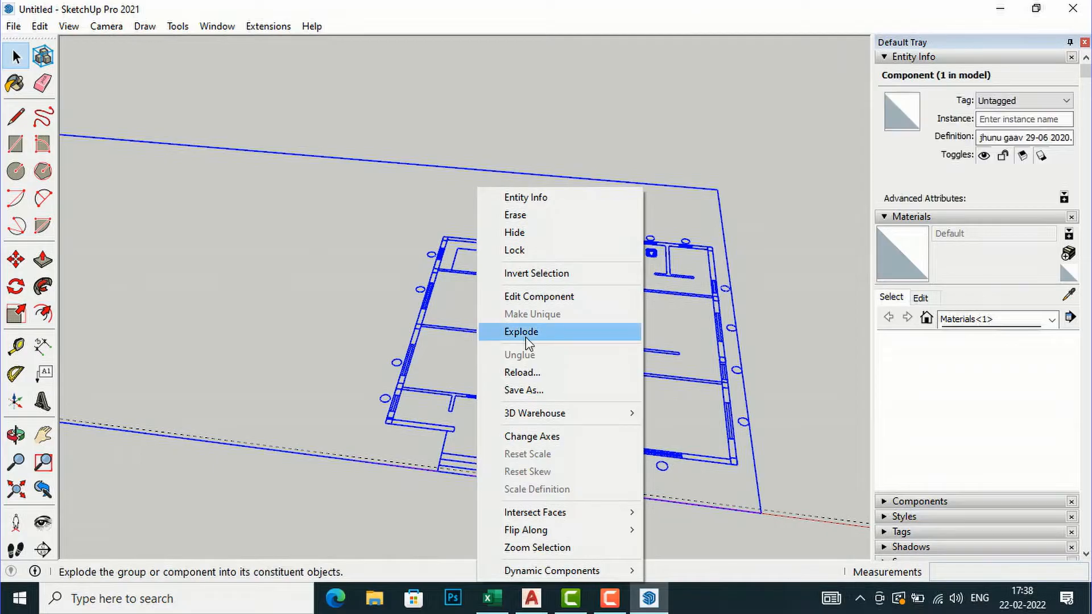
{"action": "left_click", "coordinate": [521, 332]}
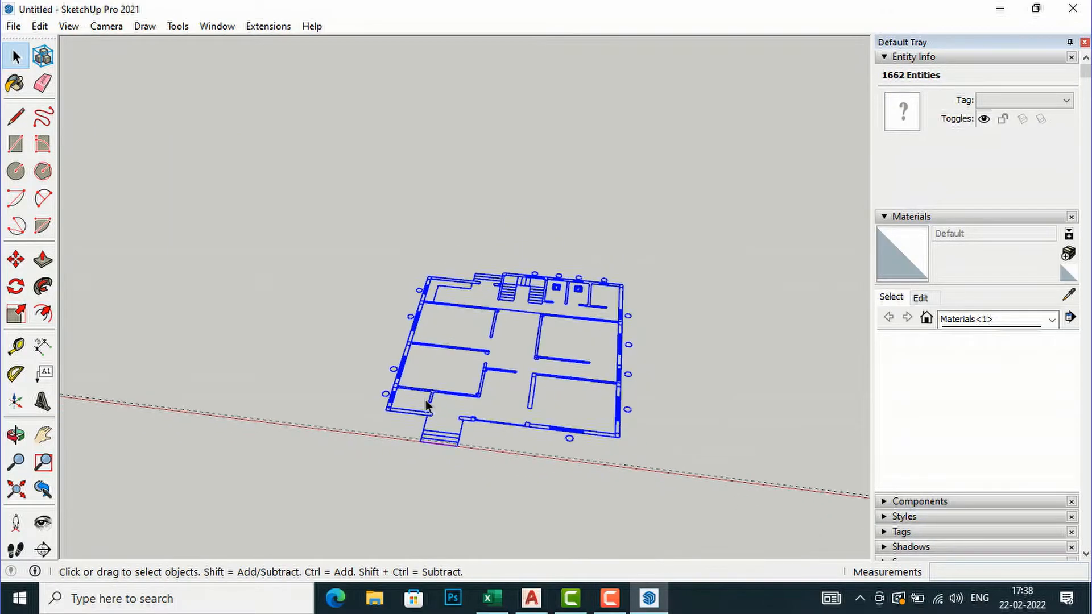
{"action": "mouse_move", "coordinate": [767, 461]}
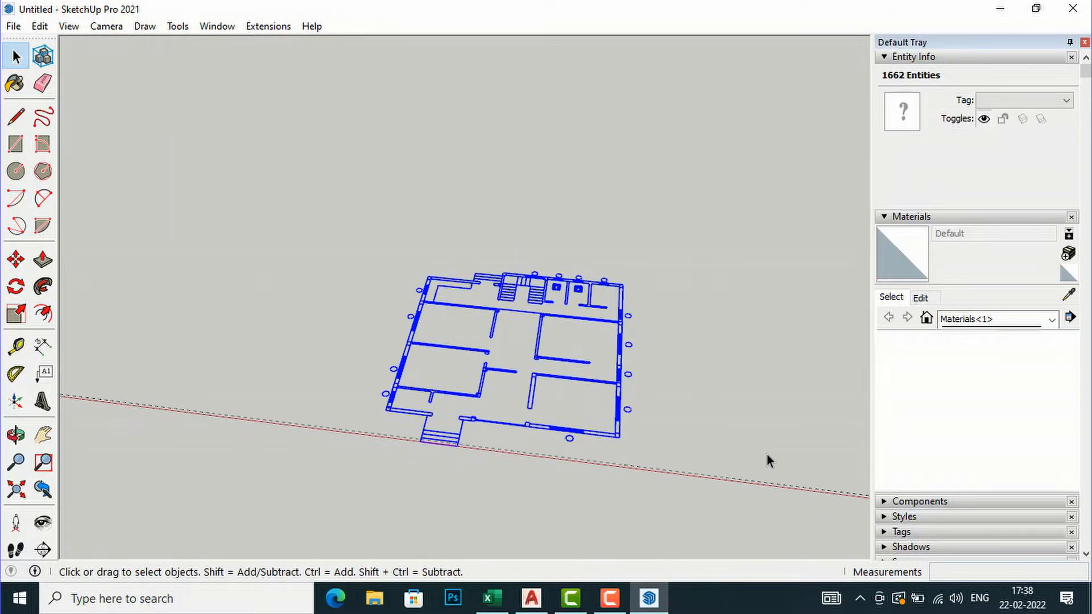
{"action": "mouse_move", "coordinate": [55, 64]}
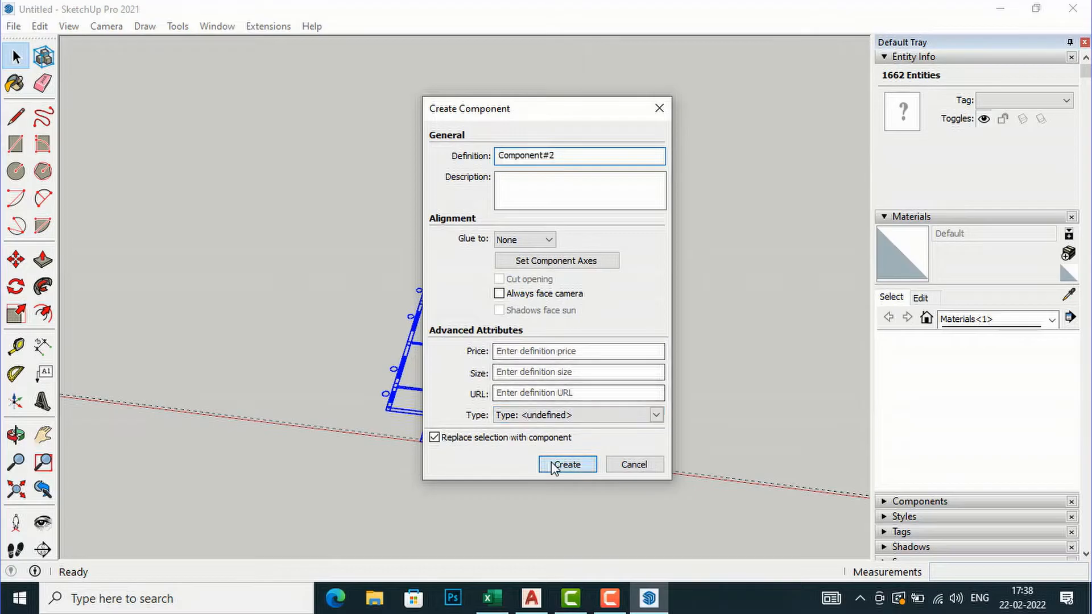
{"action": "left_click", "coordinate": [566, 464]}
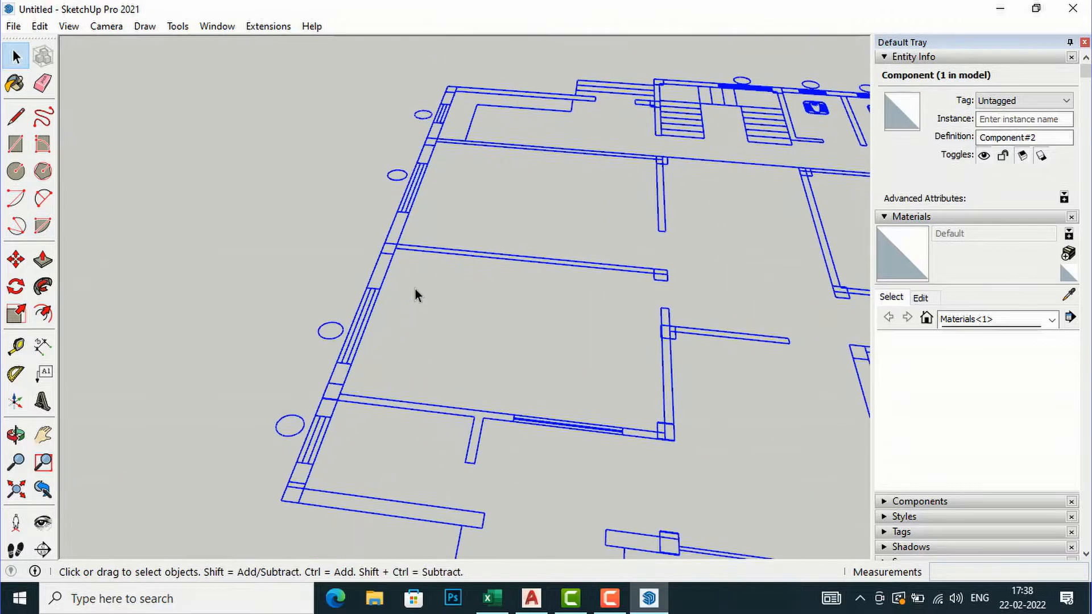
{"action": "mouse_move", "coordinate": [387, 268]}
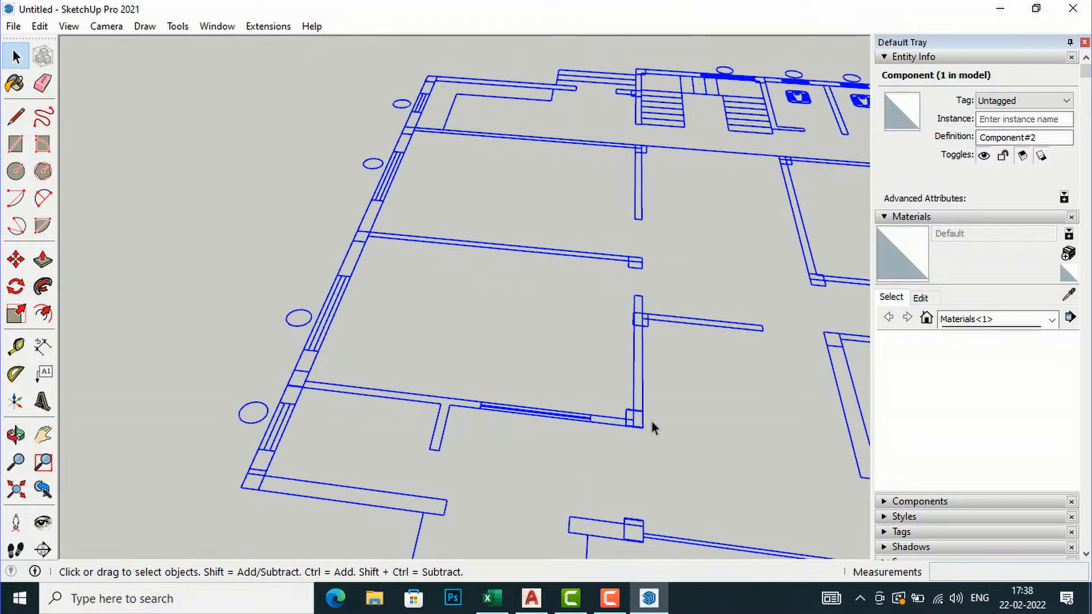
{"action": "mouse_move", "coordinate": [655, 387]}
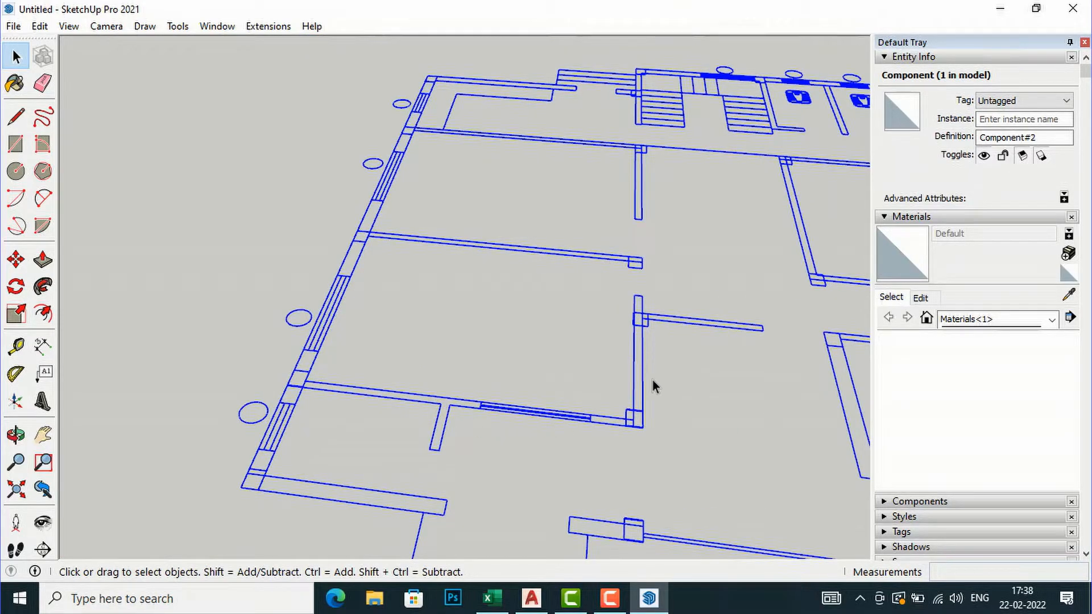
{"action": "mouse_move", "coordinate": [186, 337]}
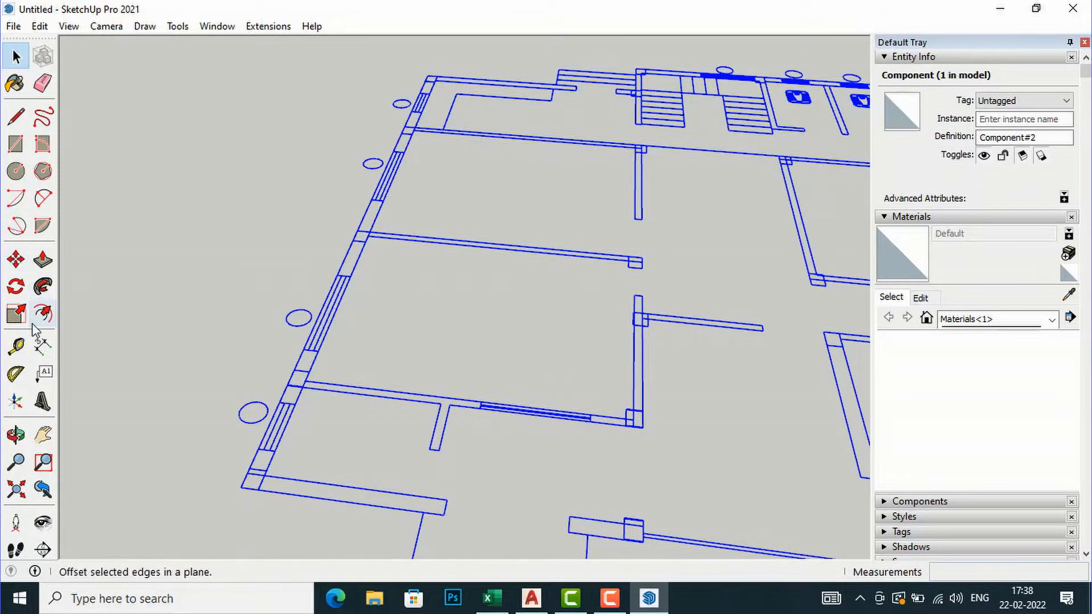
Start a Tape Measure reading along the short wall segment from its left endpoint.
{"action": "left_click", "coordinate": [13, 344]}
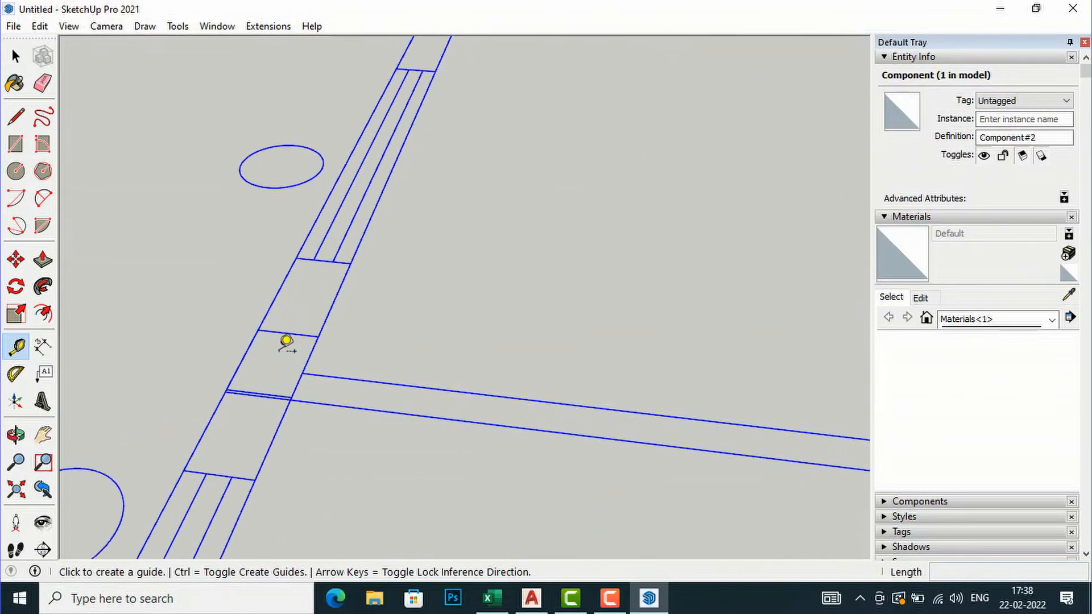
{"action": "mouse_move", "coordinate": [266, 321]}
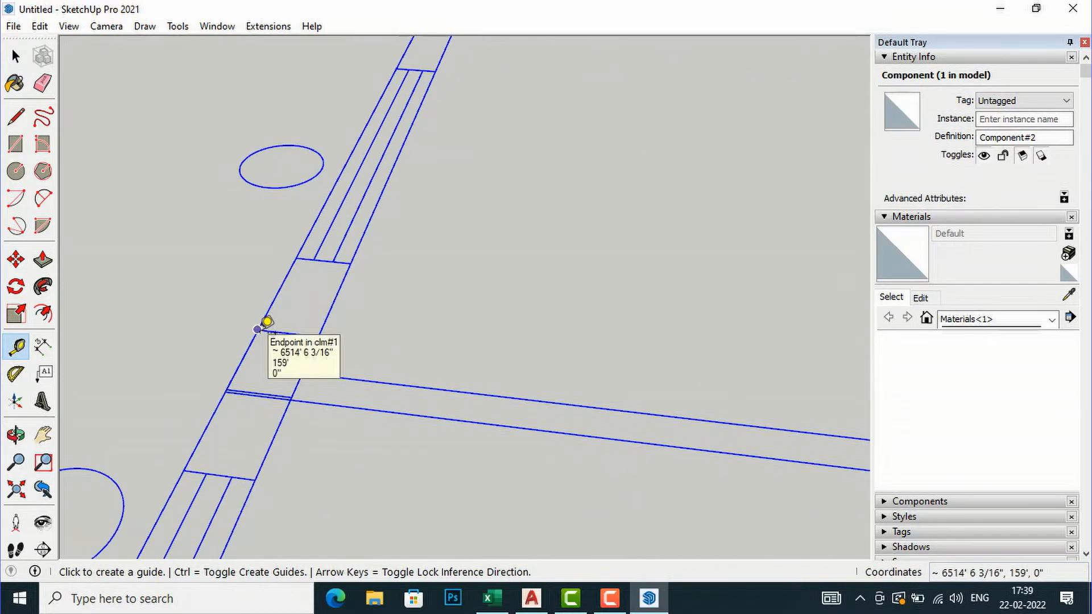
{"action": "left_click_drag", "start_coordinate": [257, 329], "coordinate": [324, 331]}
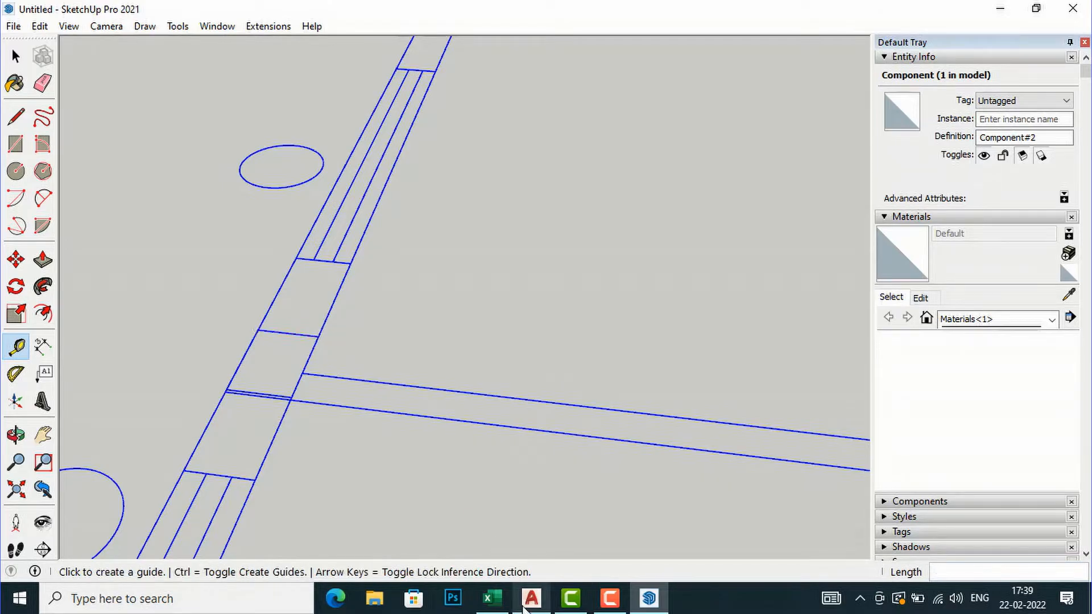
Switch to the AutoCAD plan and begin a linear dimension from the wall segment's first point.
{"action": "left_click", "coordinate": [527, 596]}
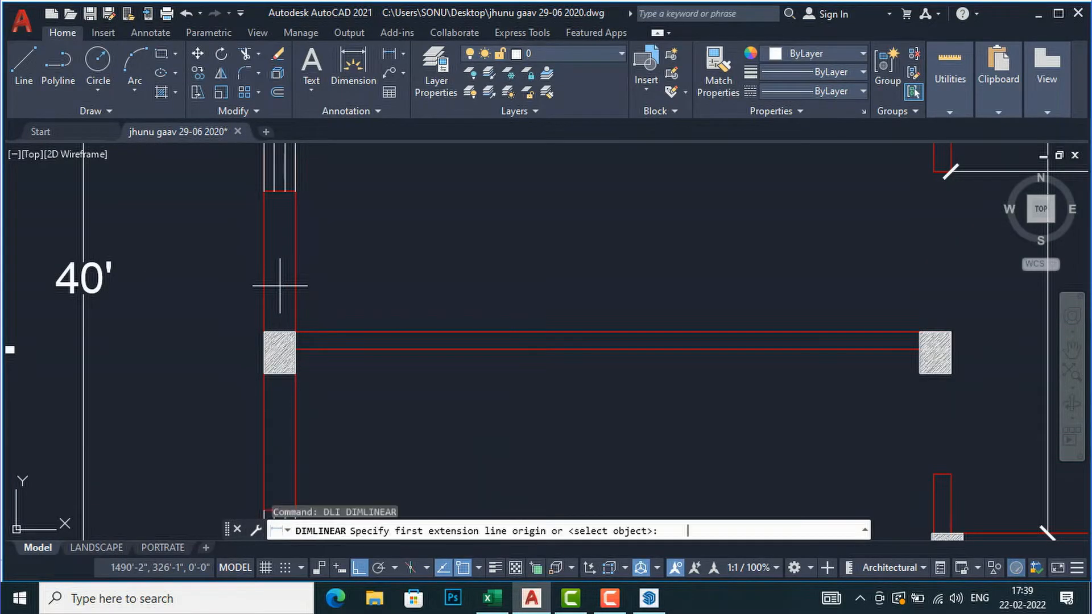
{"action": "left_click", "coordinate": [292, 332]}
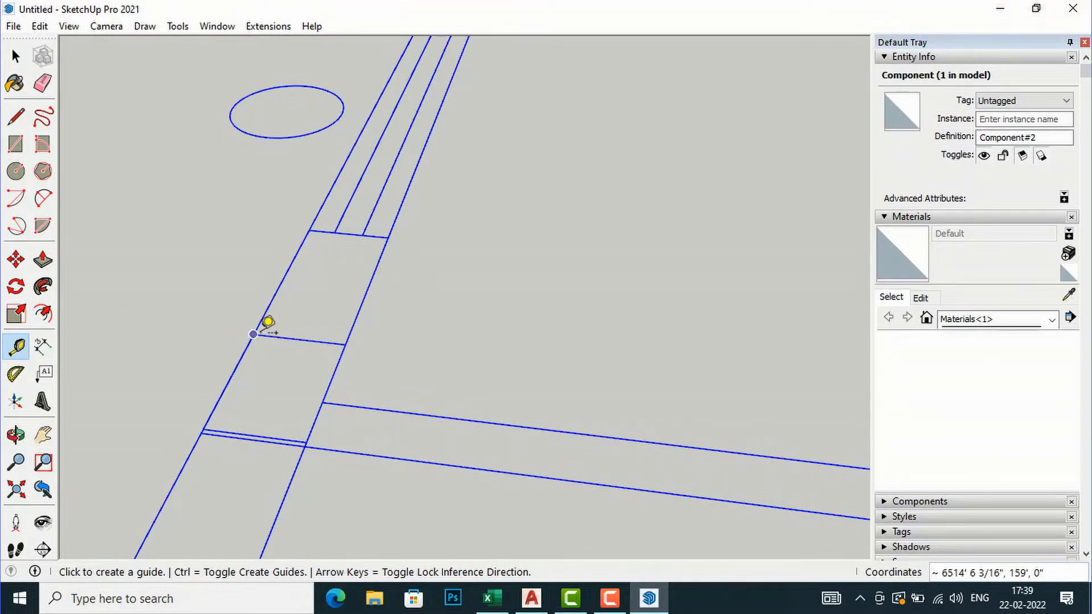
{"action": "mouse_move", "coordinate": [259, 325]}
{"action": "type", "text": "9'"}
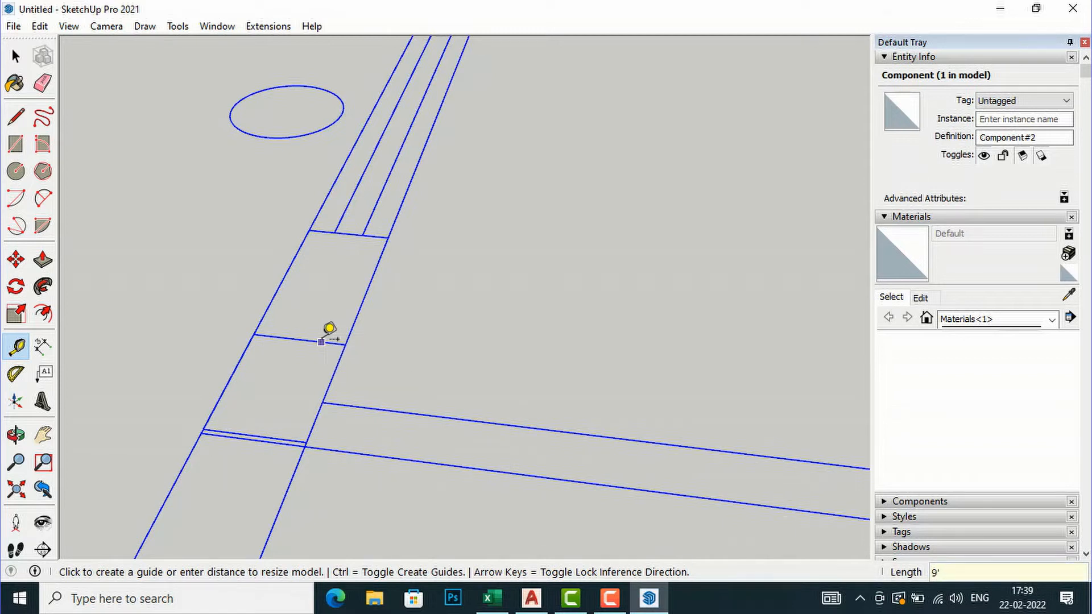
{"action": "mouse_move", "coordinate": [320, 343]}
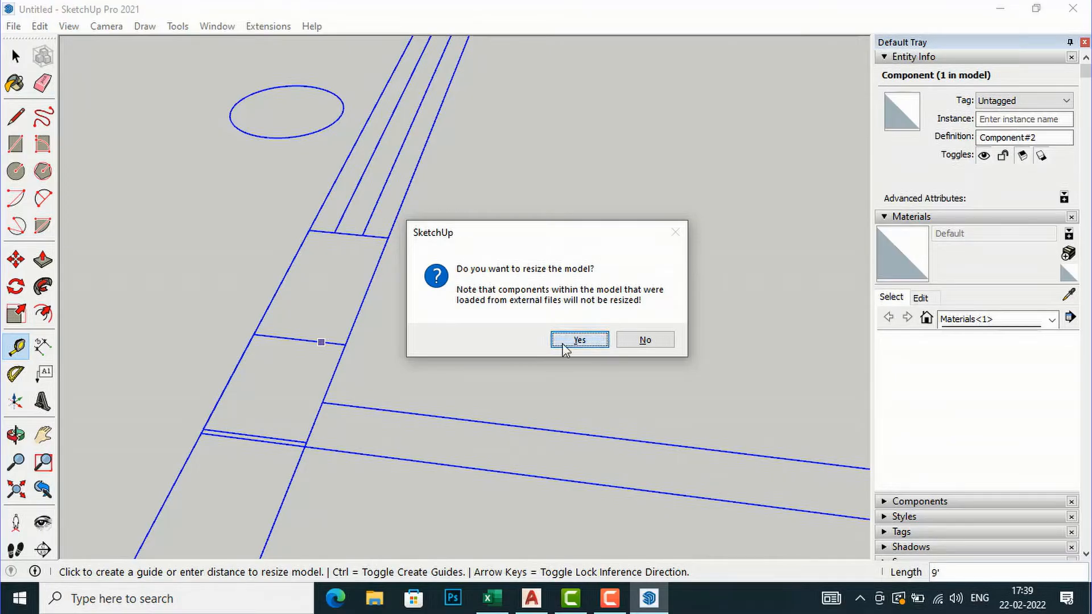
Confirm resizing the whole model so the measured wall segment becomes 9' long.
{"action": "left_click", "coordinate": [579, 339]}
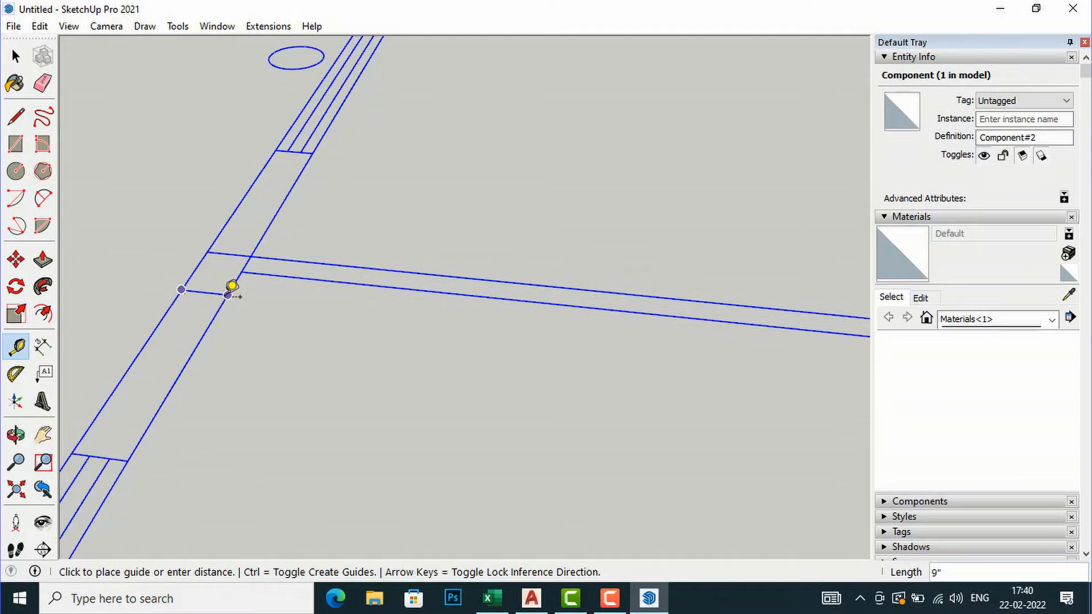
{"action": "mouse_move", "coordinate": [271, 280]}
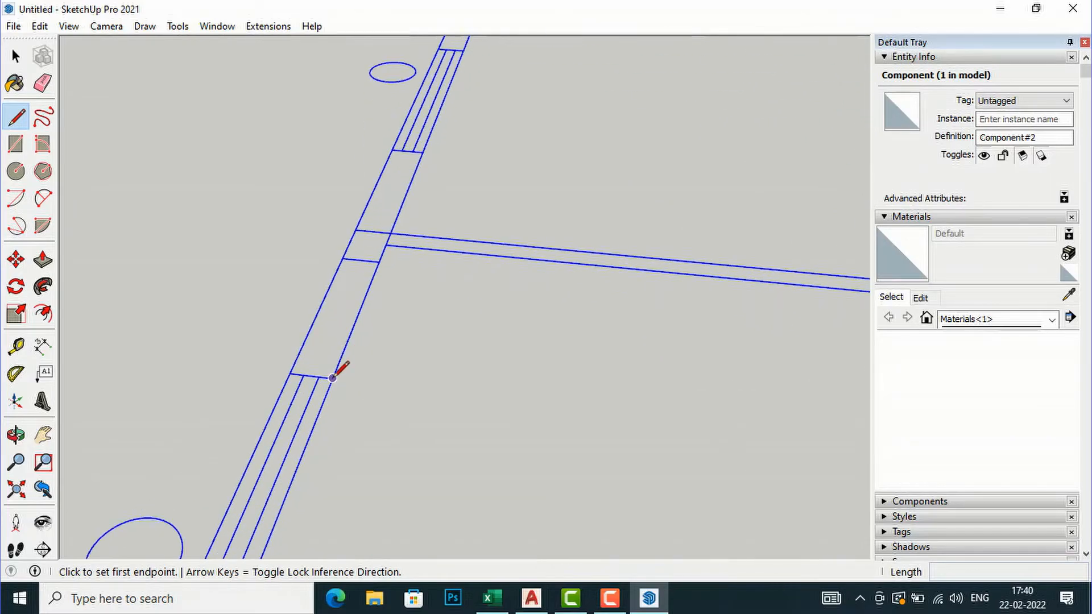
Trace the wall outline into a face and Push/Pull it up 10' into a 3D wall.
{"action": "left_click", "coordinate": [330, 378]}
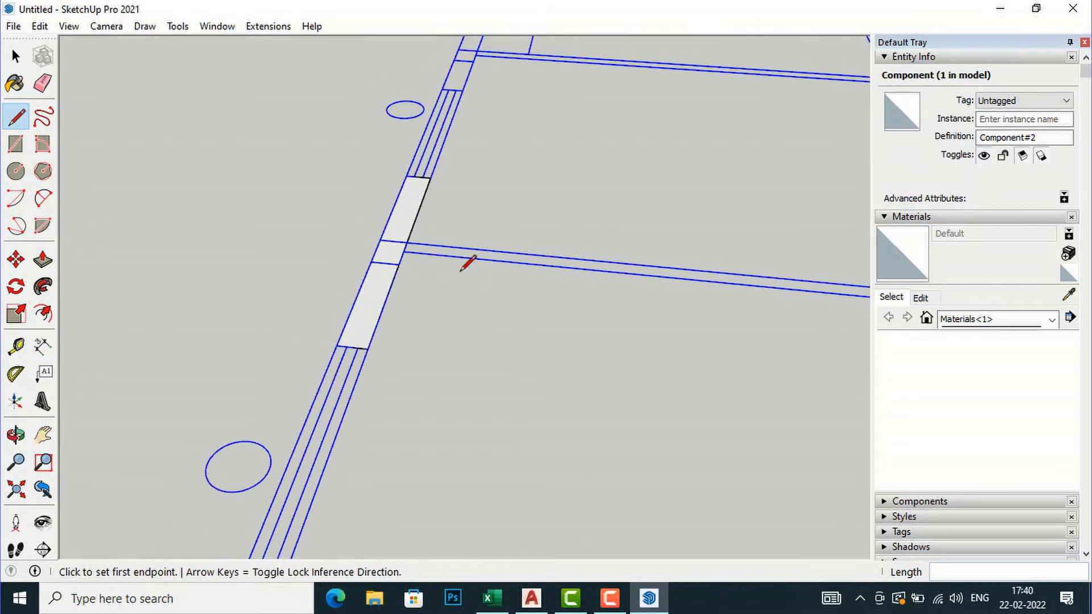
{"action": "mouse_move", "coordinate": [494, 232]}
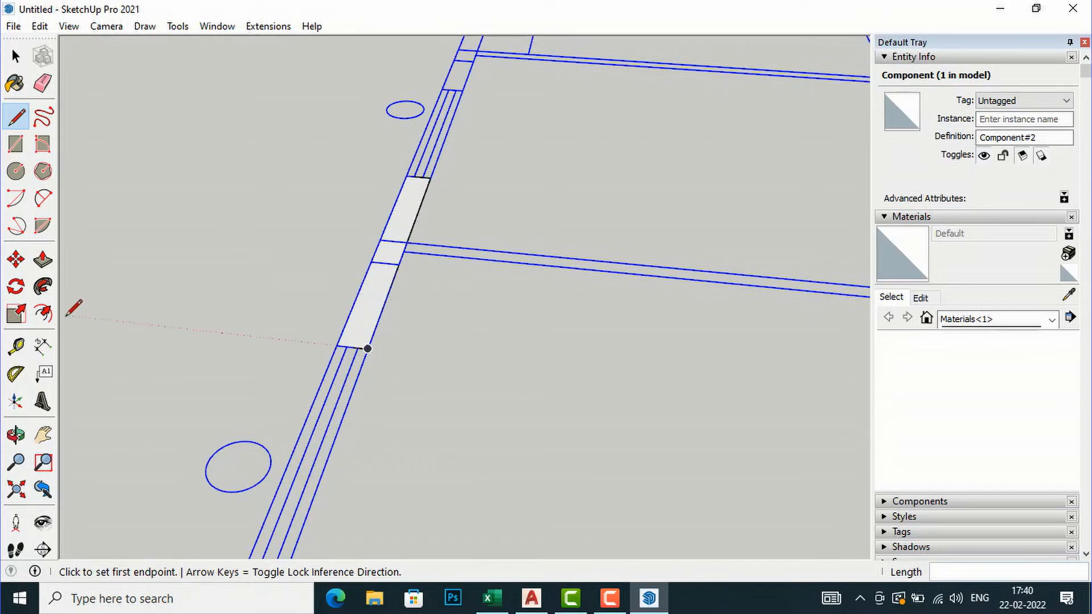
{"action": "left_click", "coordinate": [38, 257]}
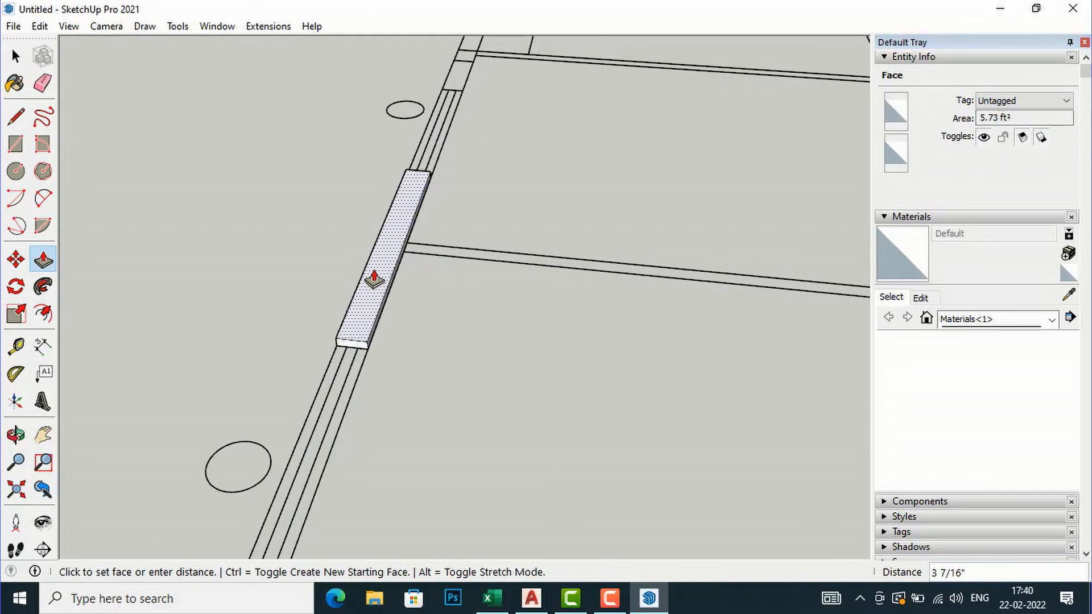
{"action": "left_click_drag", "start_coordinate": [374, 278], "coordinate": [360, 225]}
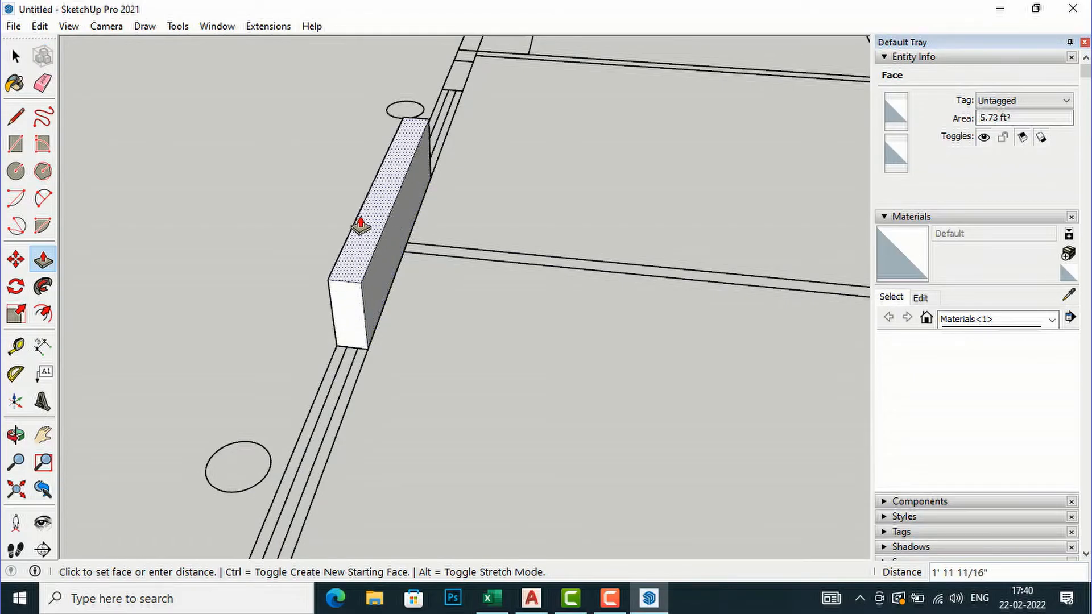
{"action": "type", "text": "1"}
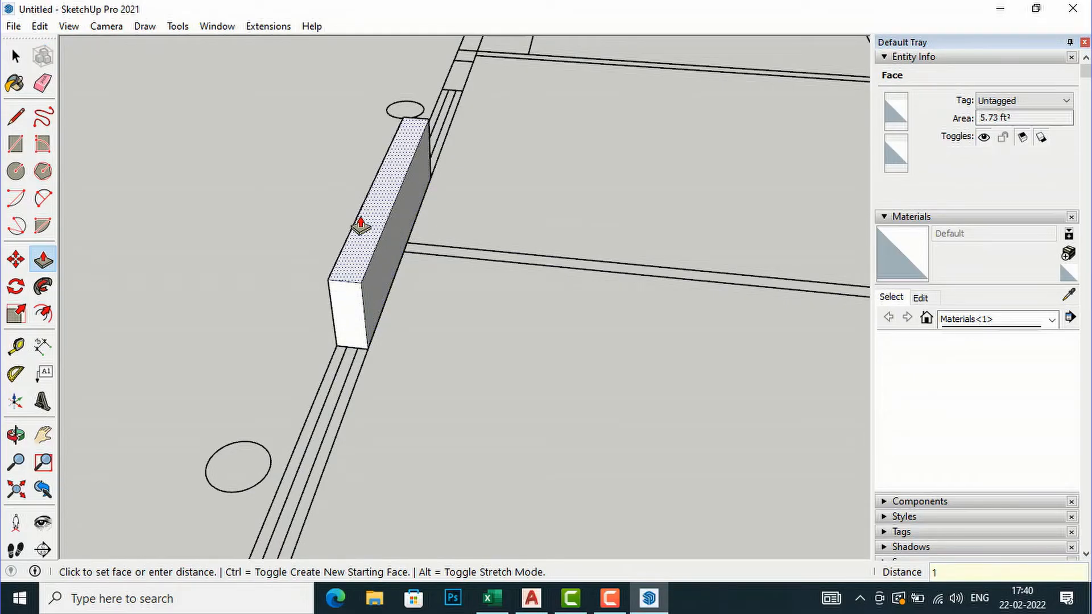
{"action": "type", "text": "10'"}
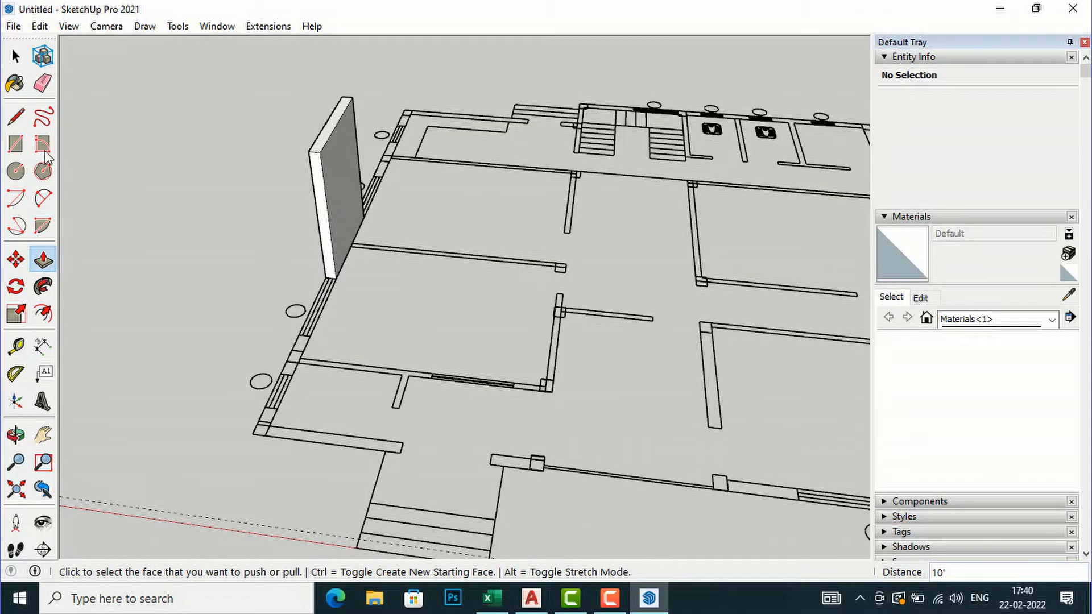
{"action": "left_click", "coordinate": [12, 116]}
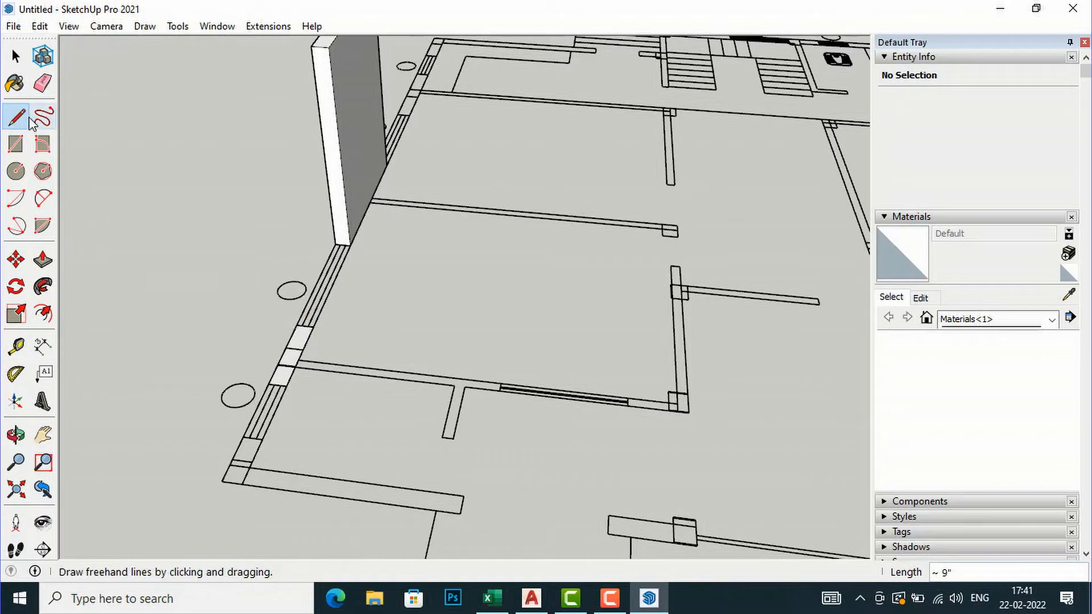
Push/Pull the second traced wall face upward to a typed height of 10'.
{"action": "left_click", "coordinate": [42, 257]}
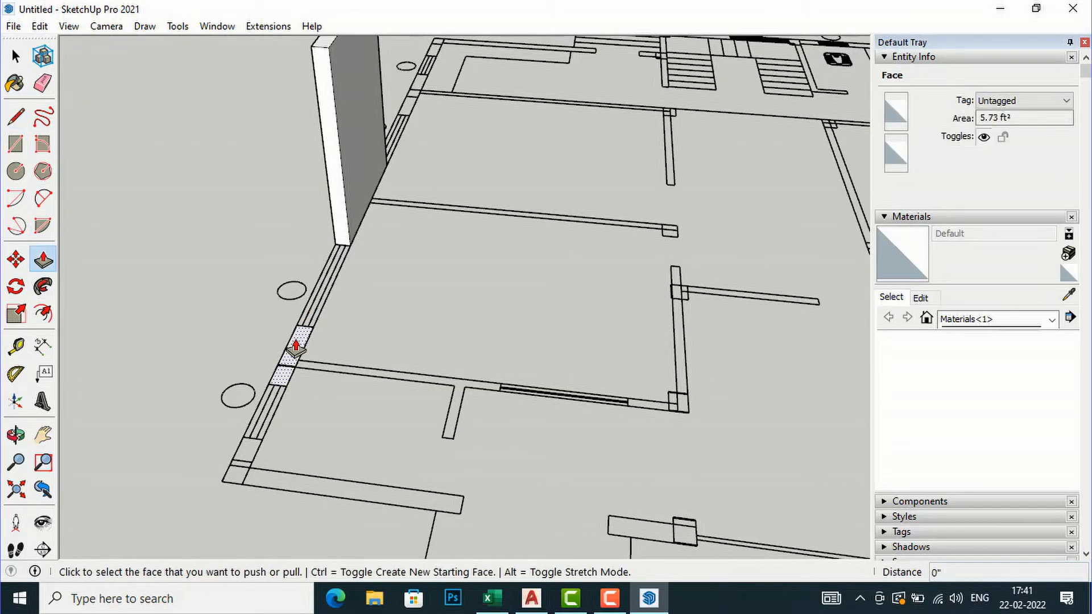
{"action": "left_click_drag", "start_coordinate": [289, 348], "coordinate": [247, 168]}
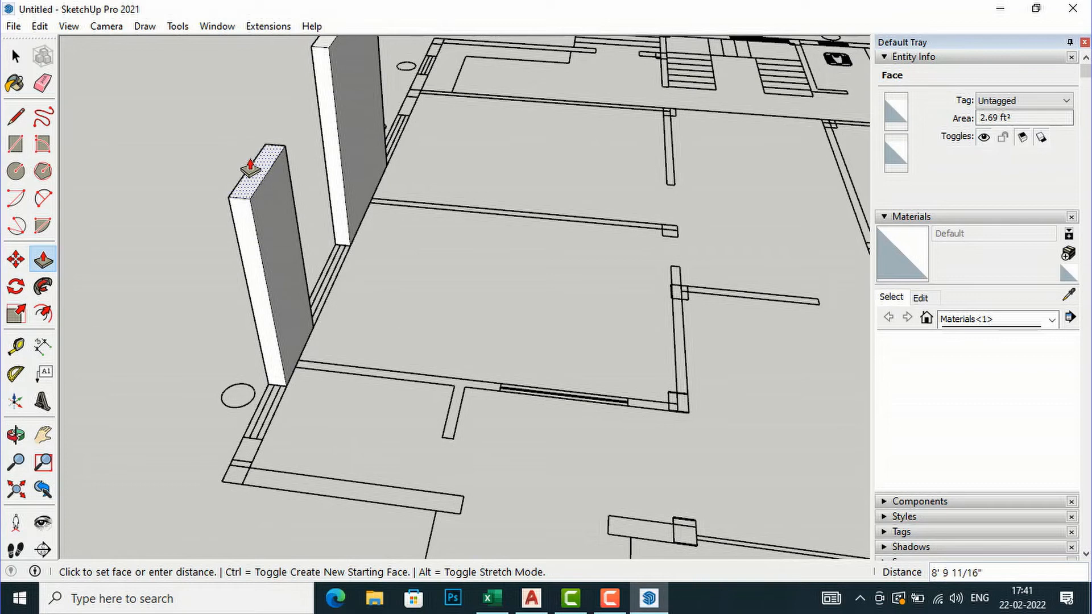
{"action": "type", "text": "10'"}
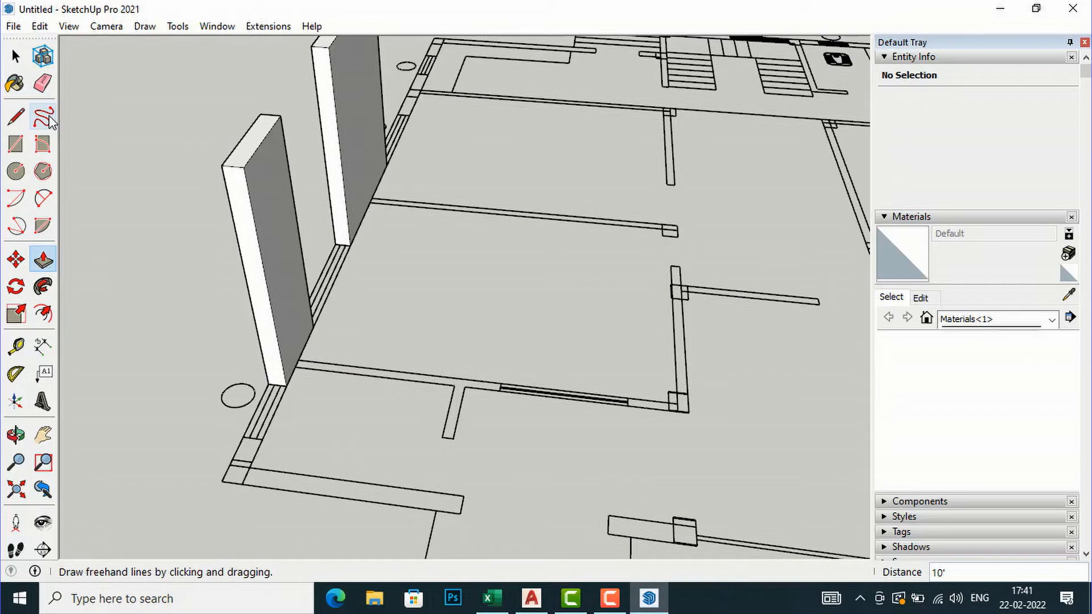
{"action": "left_click", "coordinate": [42, 257]}
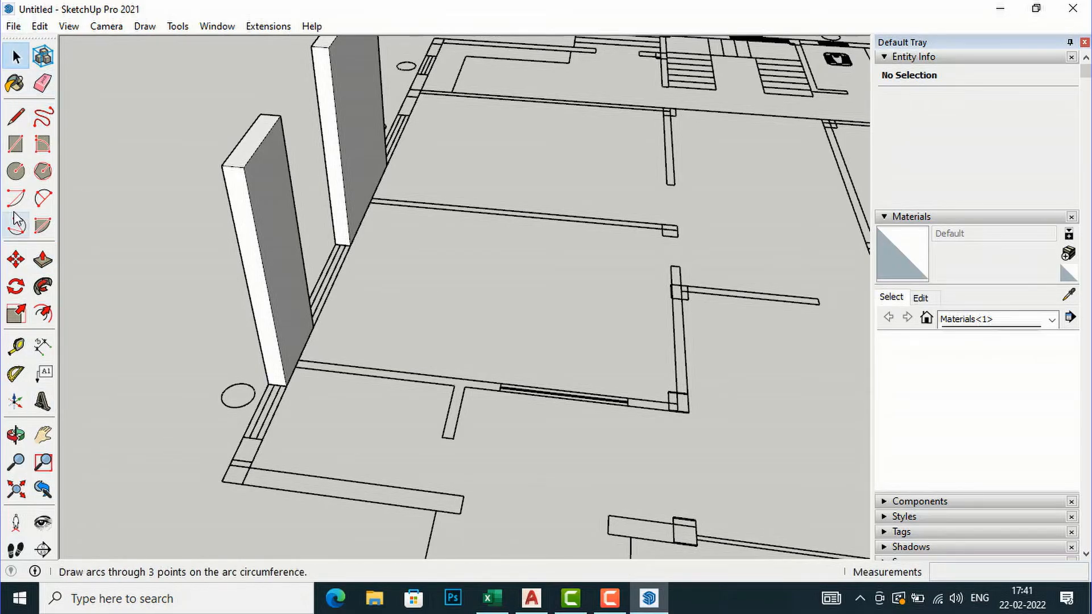
{"action": "left_click", "coordinate": [13, 117]}
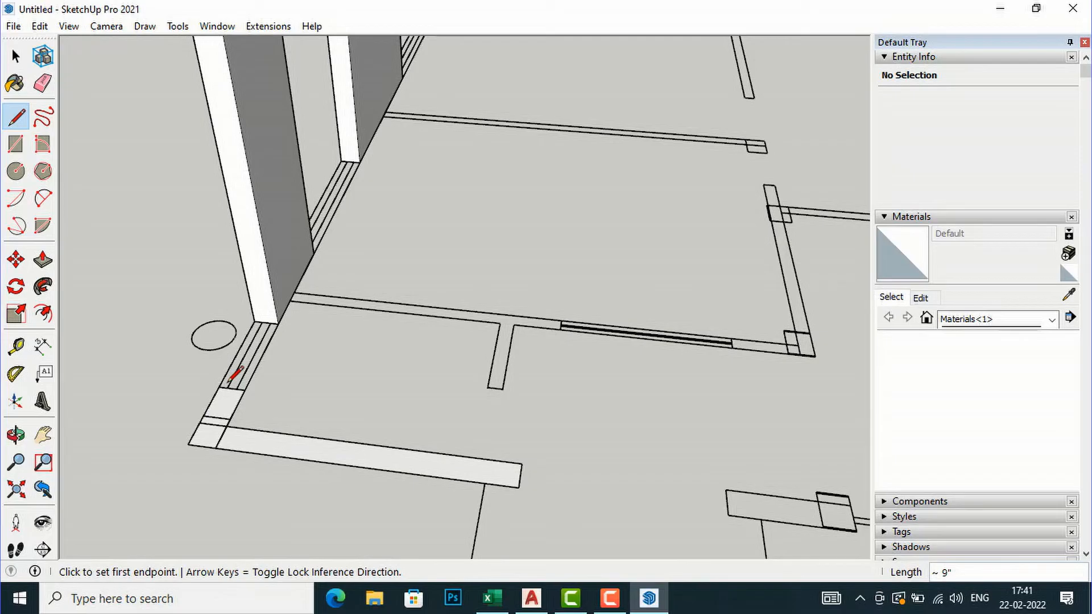
Trace the upper wall pieces into faces and pull them up to about 8' 9".
{"action": "left_click", "coordinate": [41, 259]}
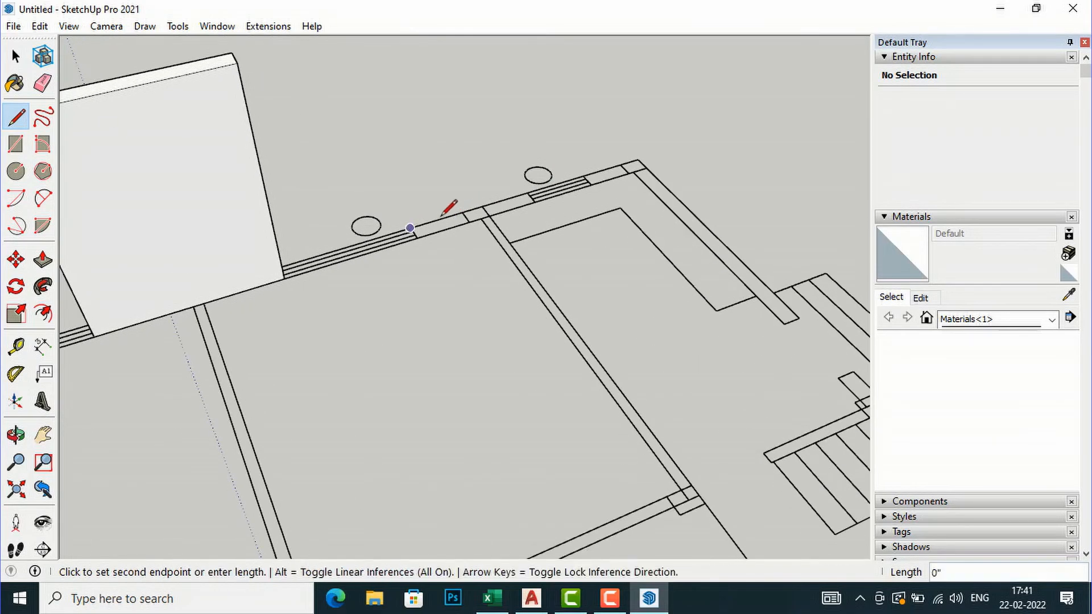
{"action": "mouse_move", "coordinate": [648, 168]}
{"action": "type", "text": "9"}
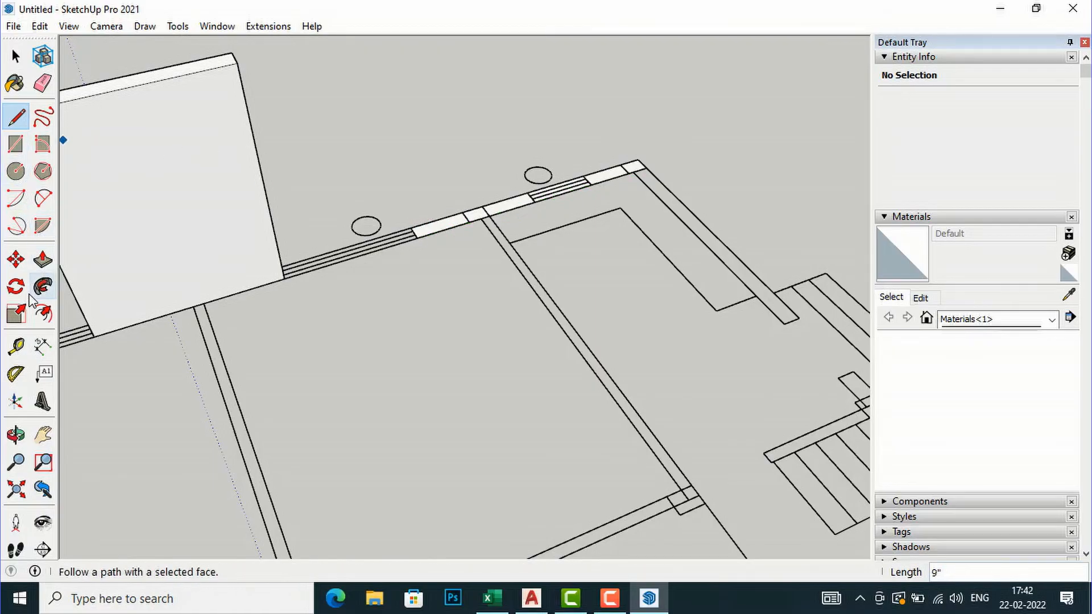
{"action": "left_click", "coordinate": [41, 257]}
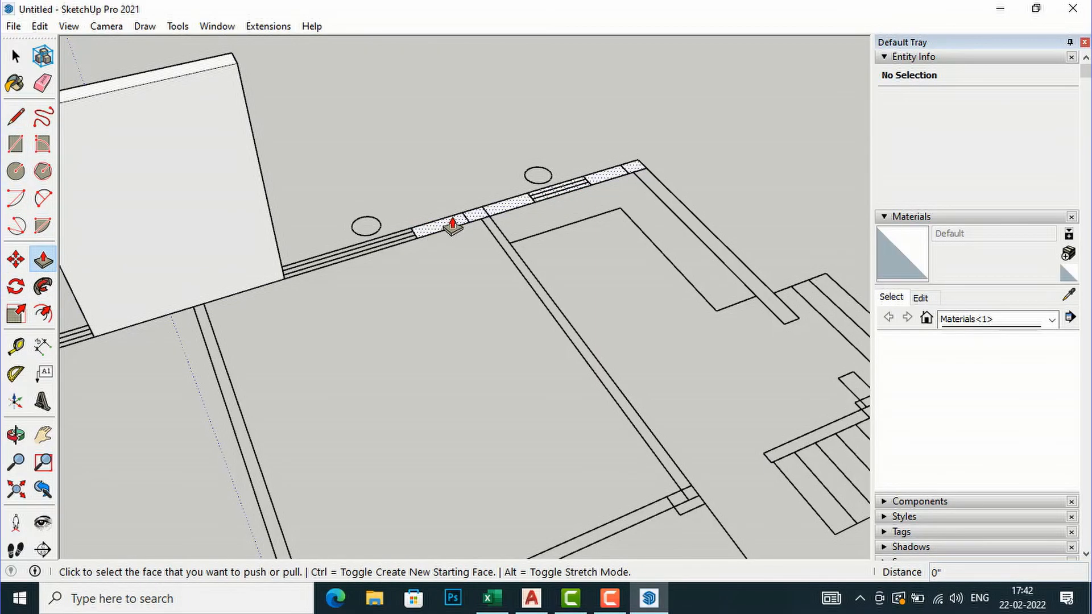
{"action": "left_click_drag", "start_coordinate": [453, 223], "coordinate": [424, 49]}
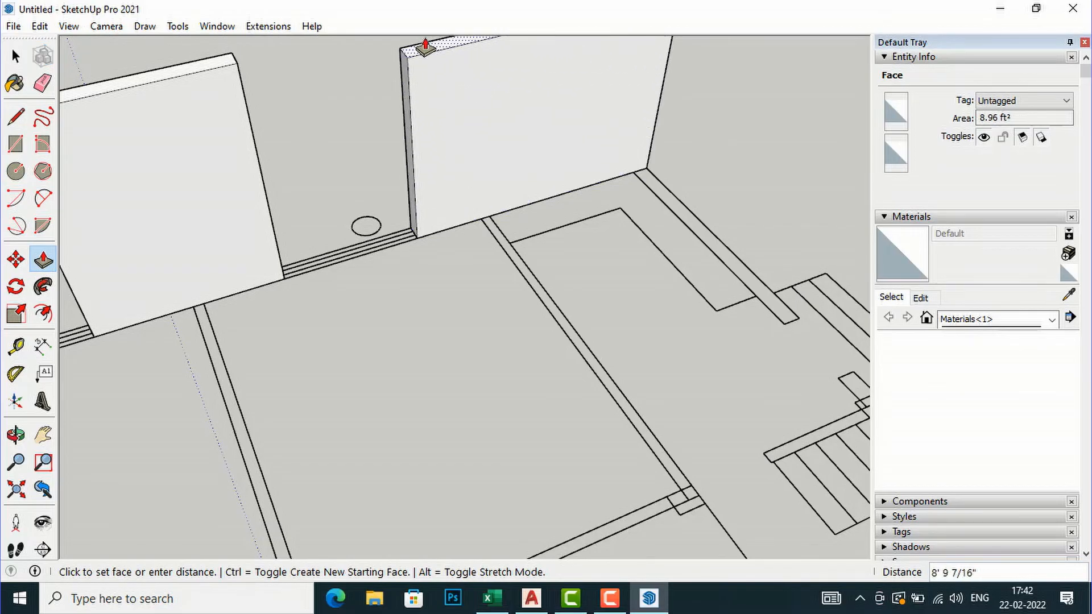